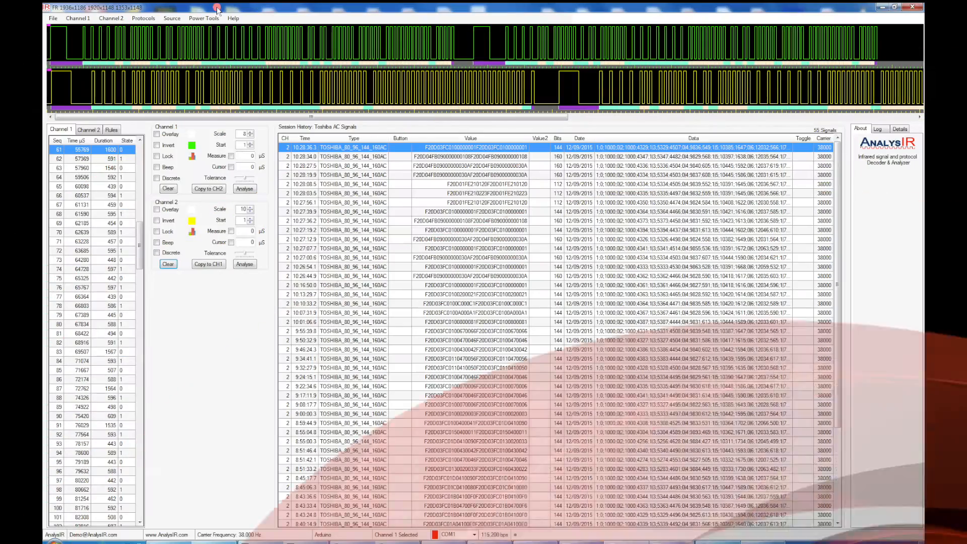
- Launch the Reverse Engineering Tool from Power Tools on the Toshiba session history
click(203, 17)
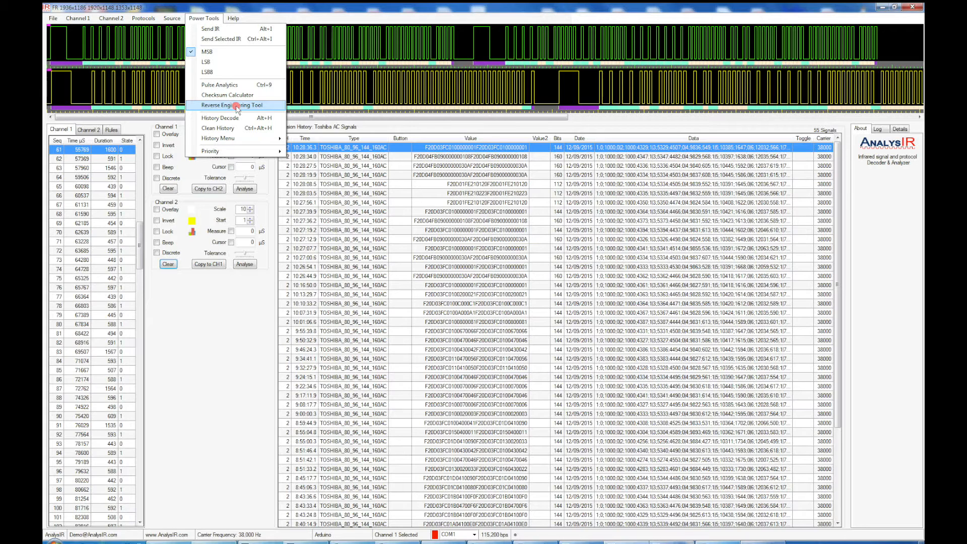
mouse_move(336, 120)
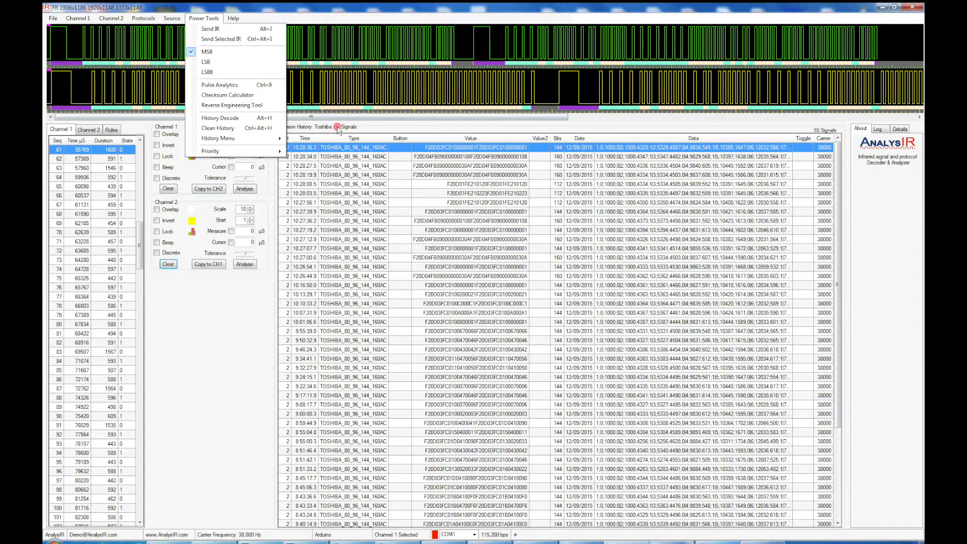
mouse_move(418, 203)
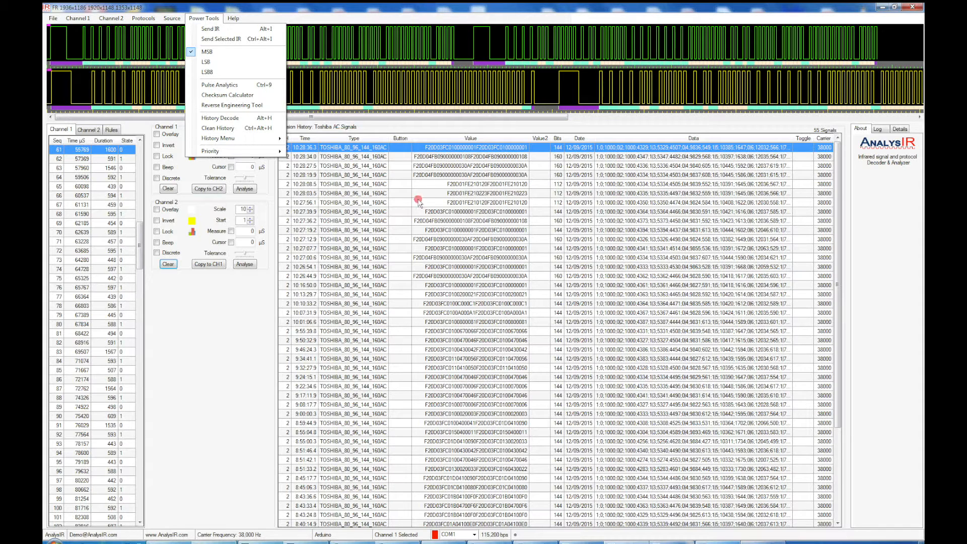
mouse_move(504, 319)
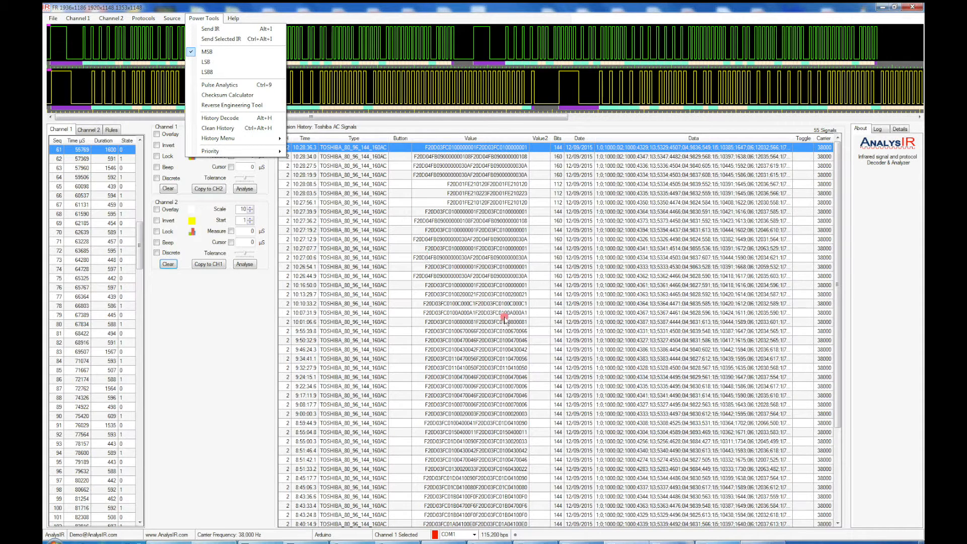
mouse_move(823, 132)
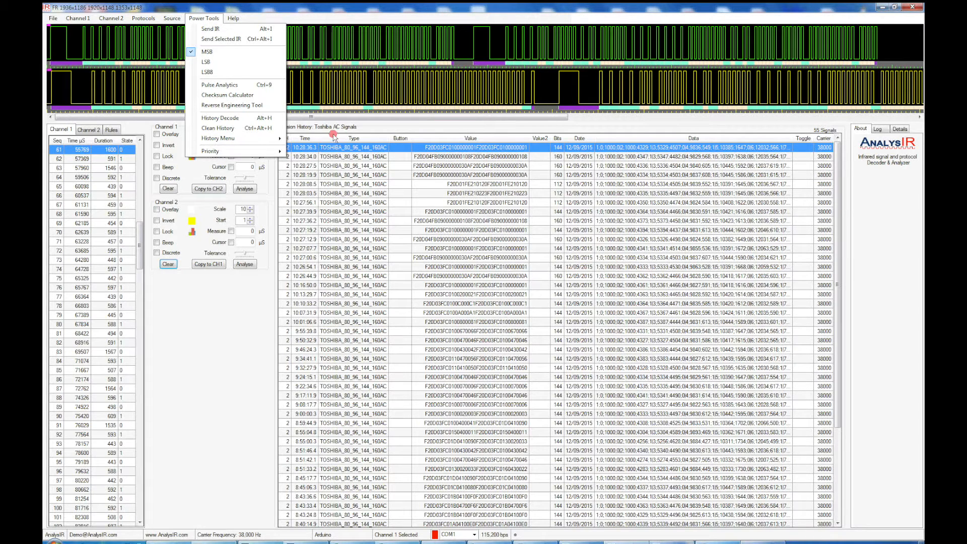
mouse_move(515, 151)
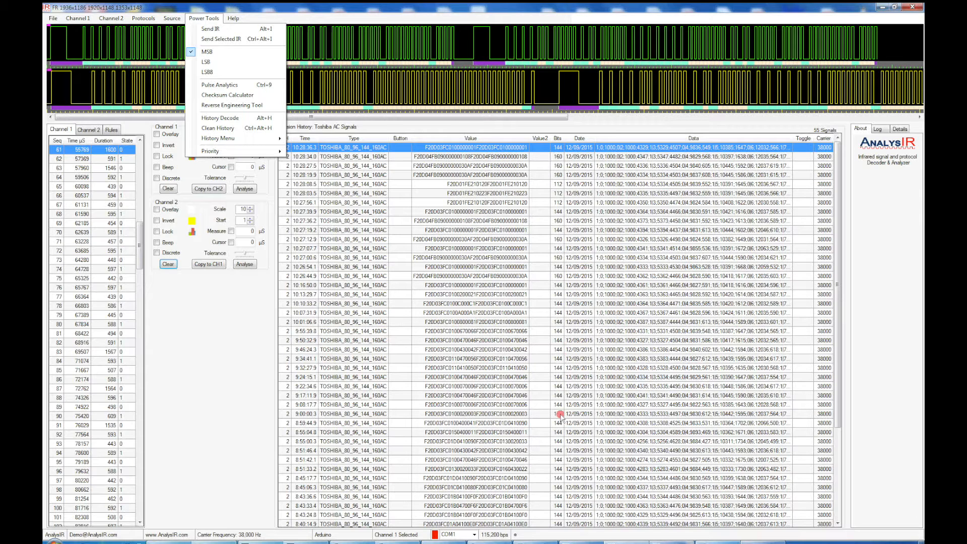
mouse_move(560, 159)
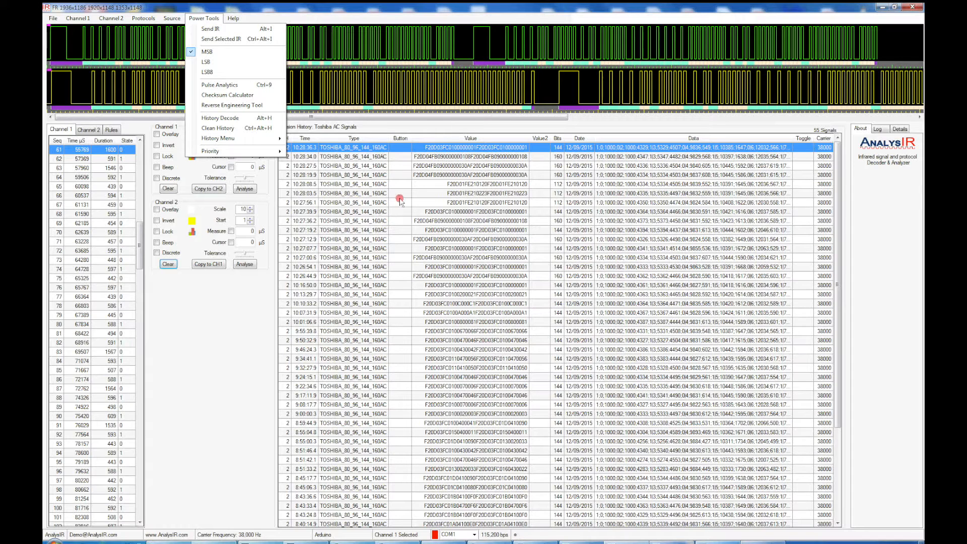
mouse_move(497, 188)
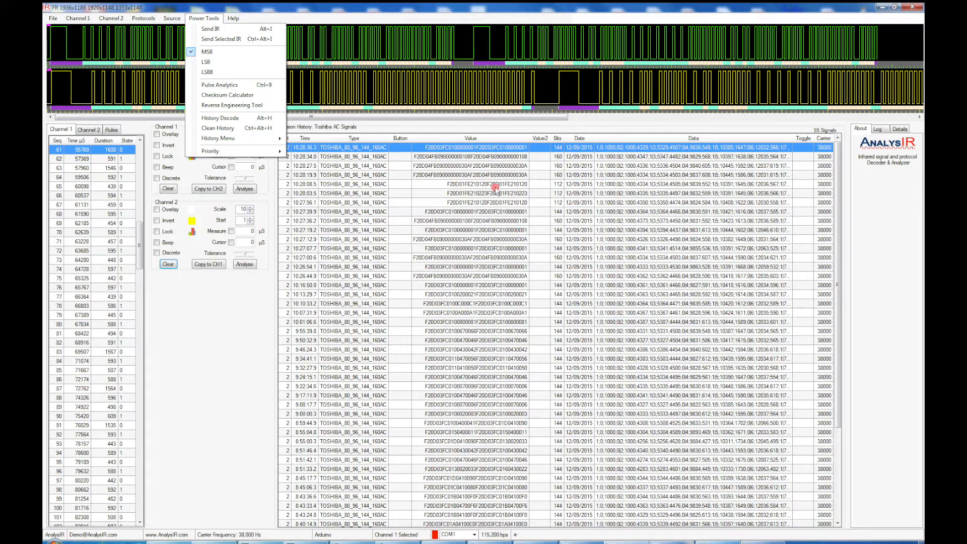
mouse_move(774, 302)
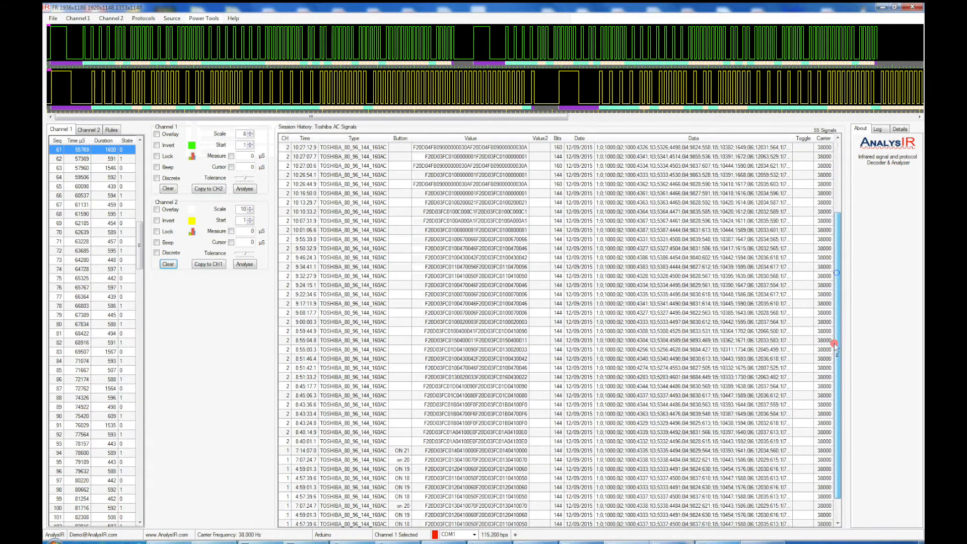
scroll(down, 3)
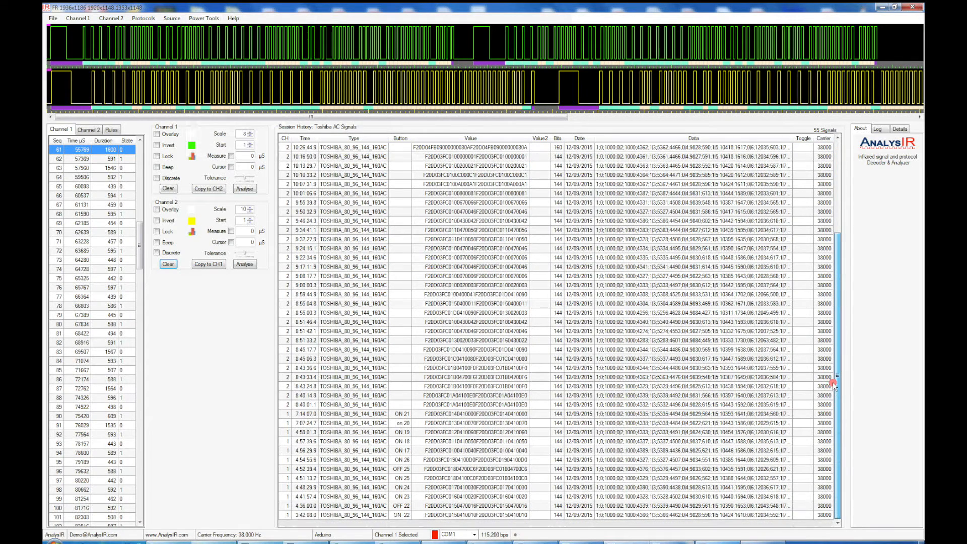
mouse_move(830, 241)
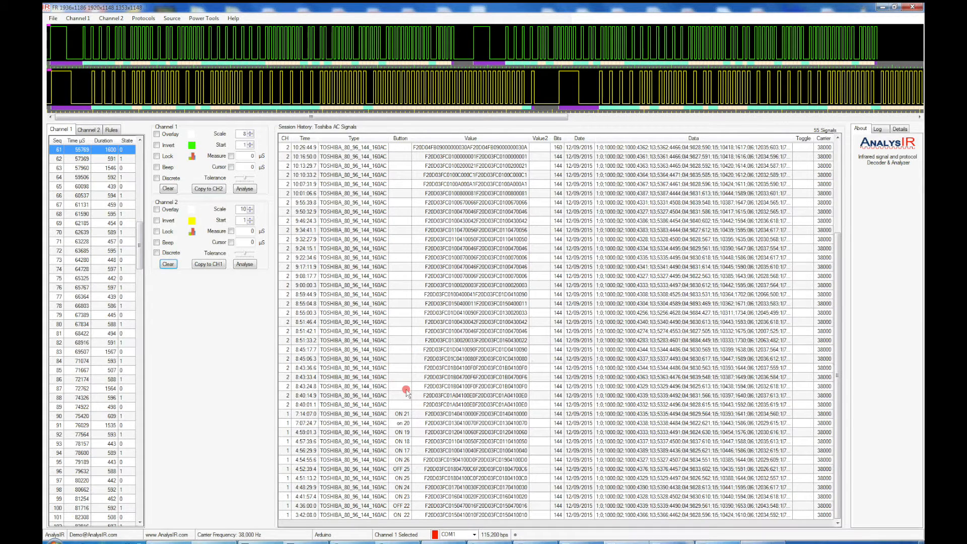
mouse_move(401, 252)
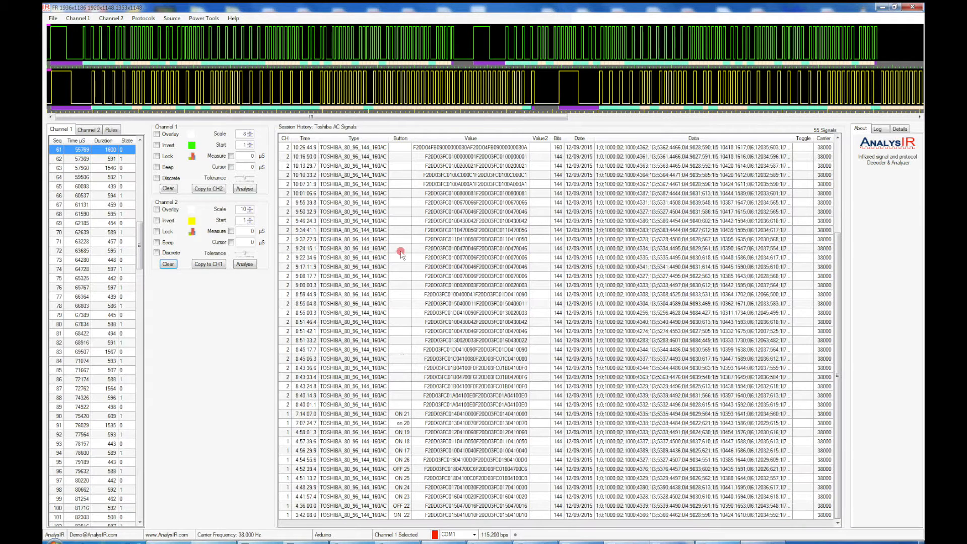
mouse_move(401, 389)
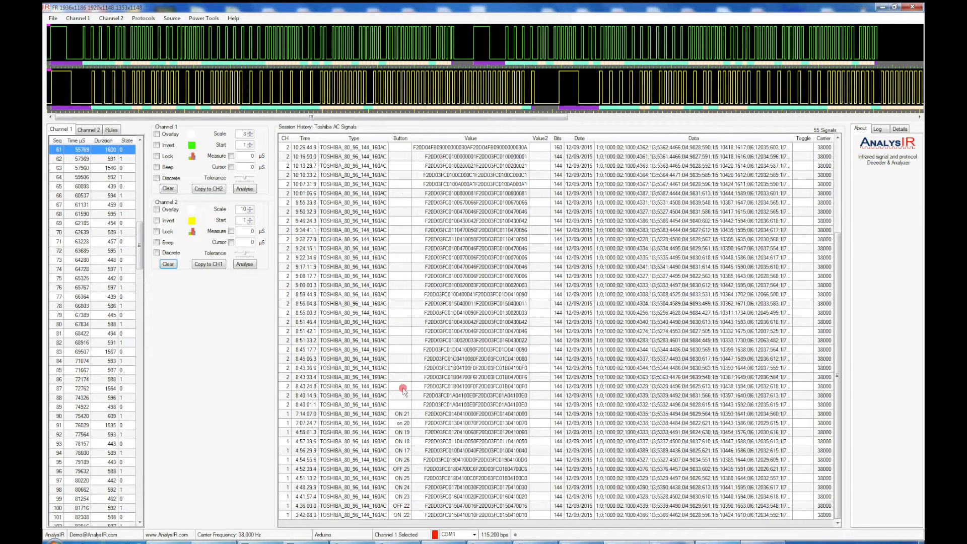
mouse_move(404, 395)
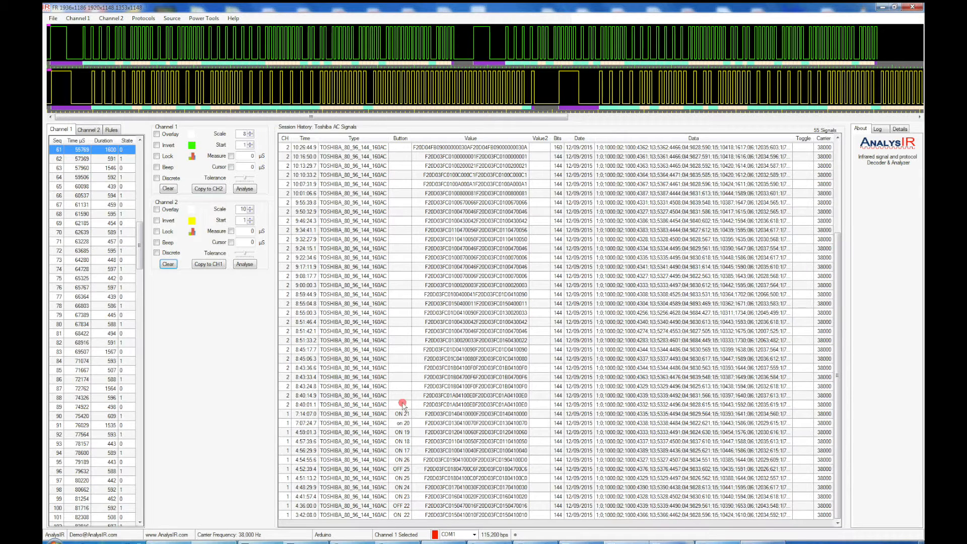
mouse_move(398, 487)
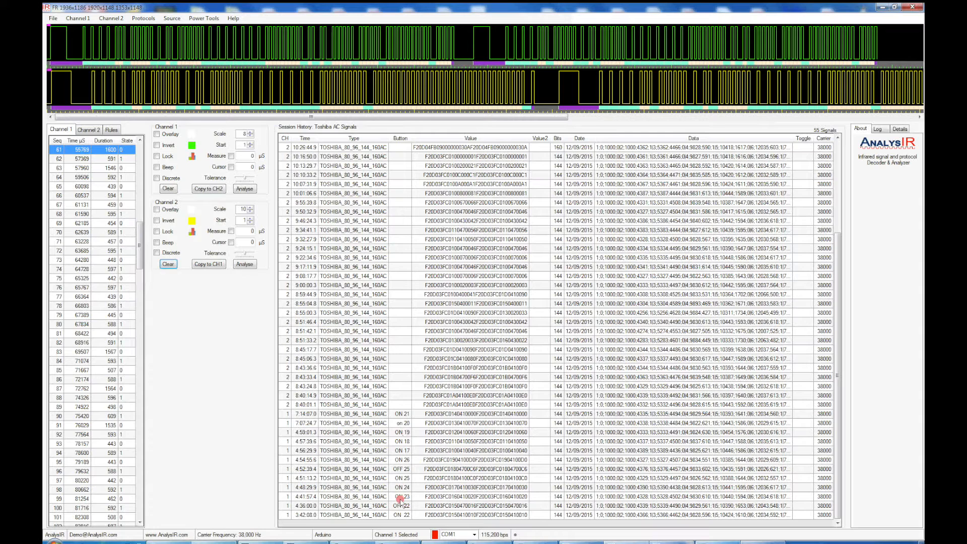
mouse_move(399, 193)
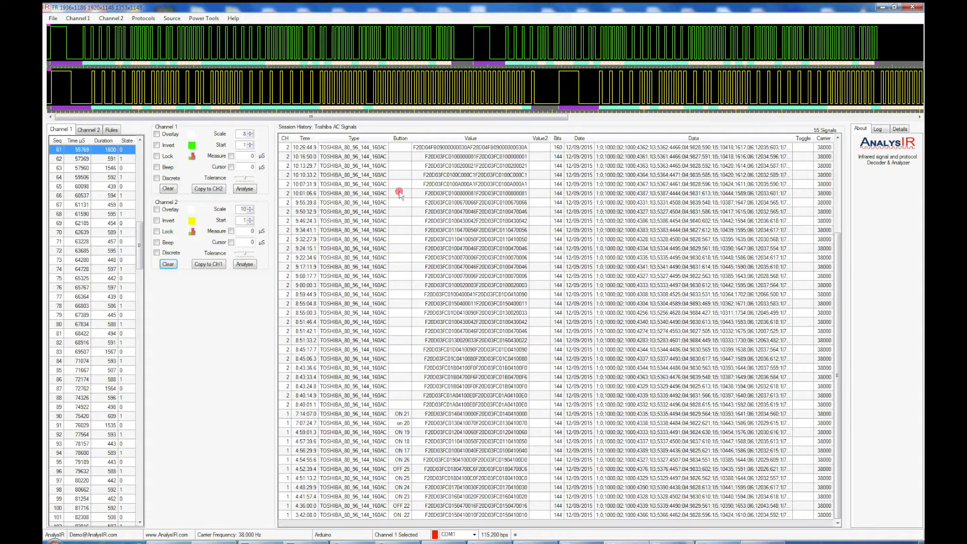
mouse_move(399, 383)
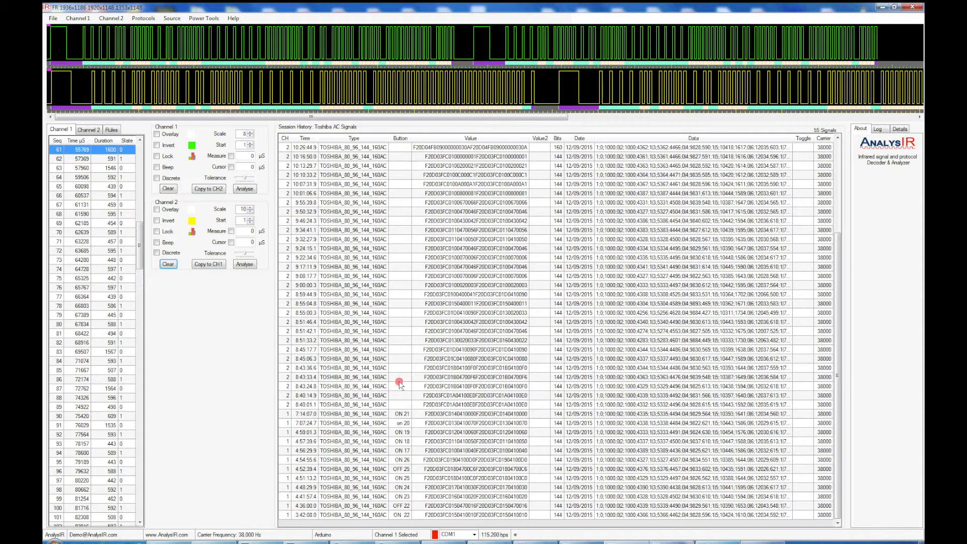
mouse_move(401, 277)
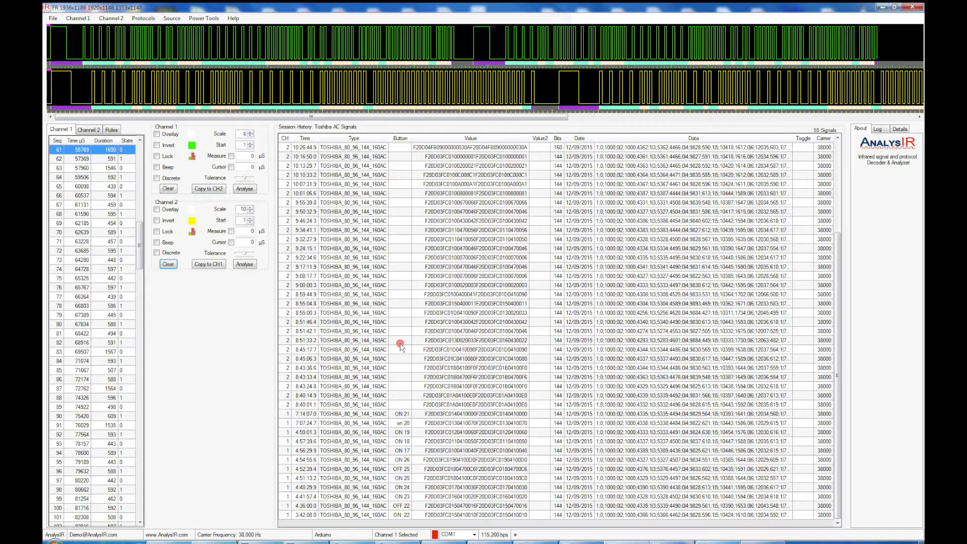
mouse_move(402, 413)
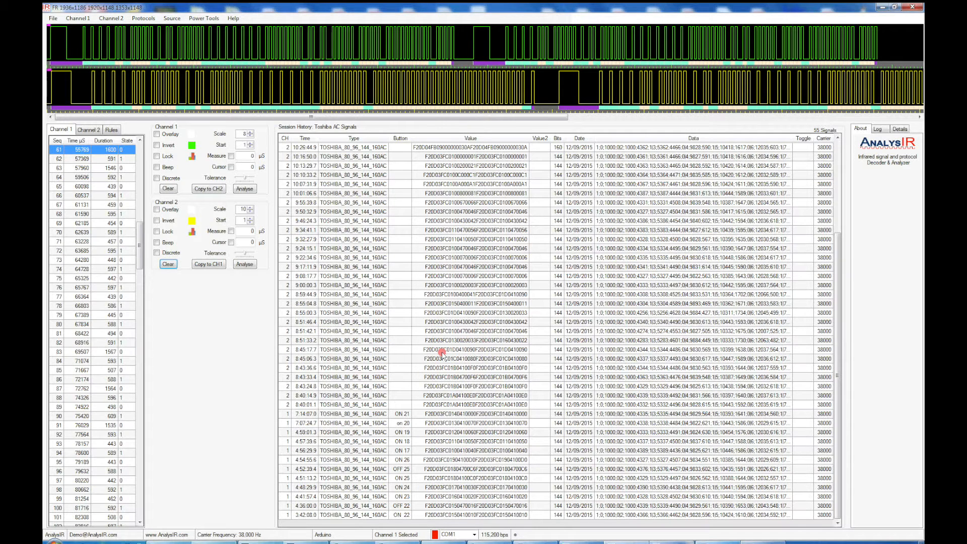
mouse_move(413, 303)
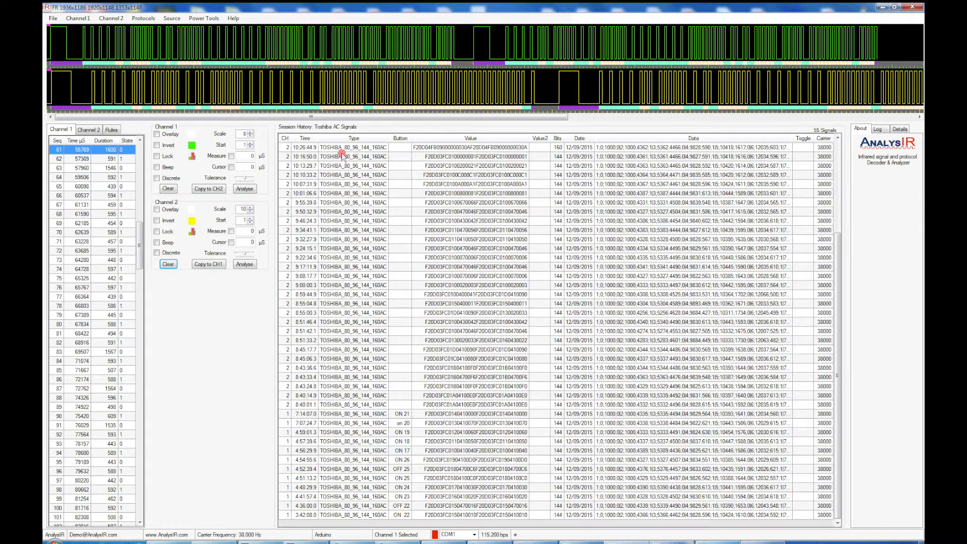
click(204, 18)
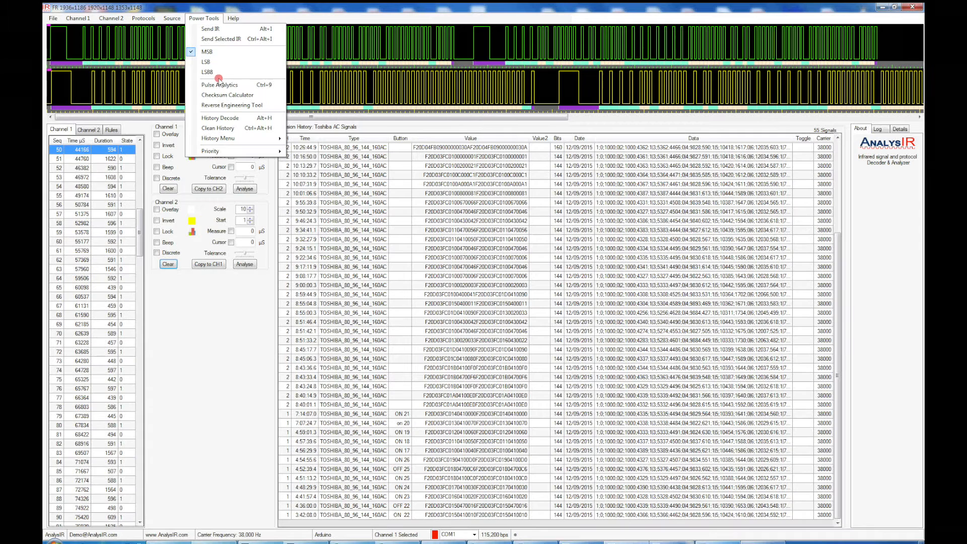
mouse_move(232, 104)
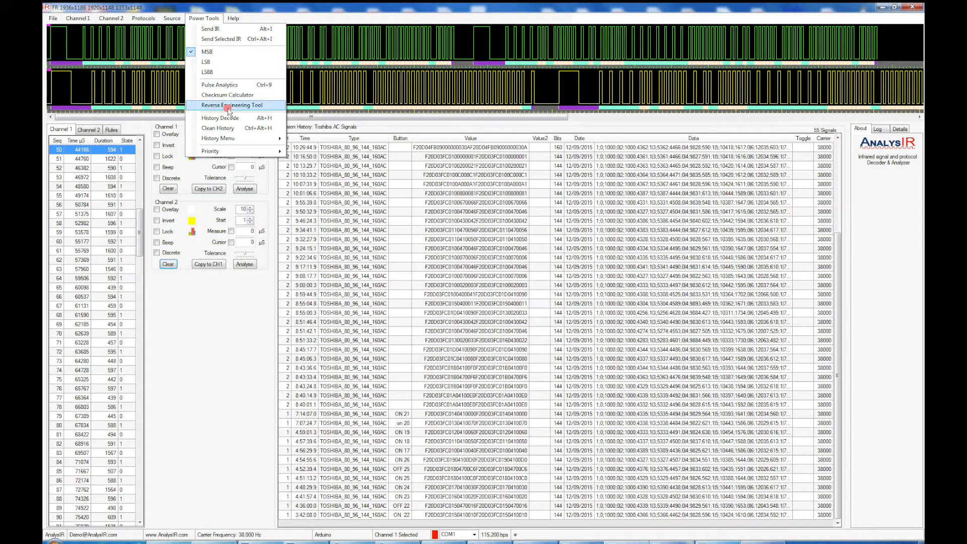
click(231, 105)
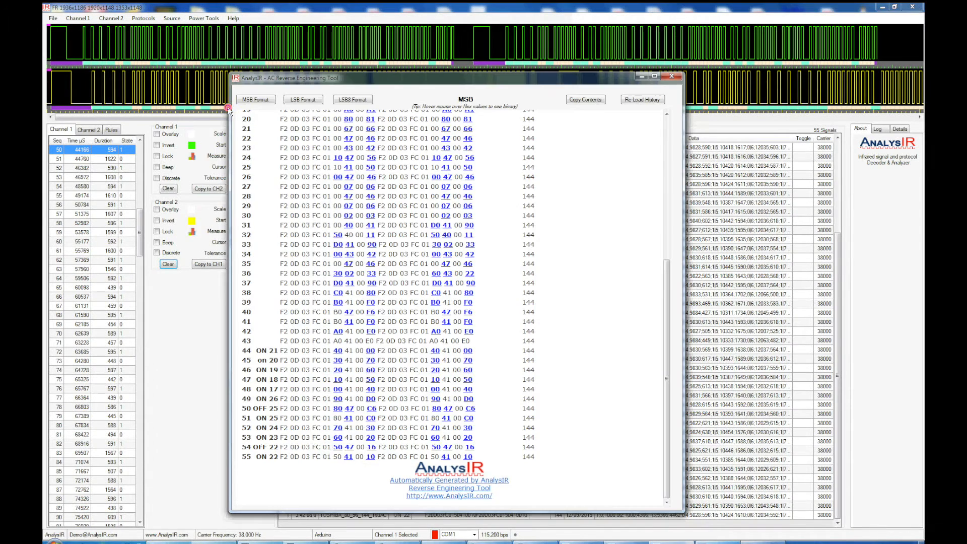
mouse_move(648, 289)
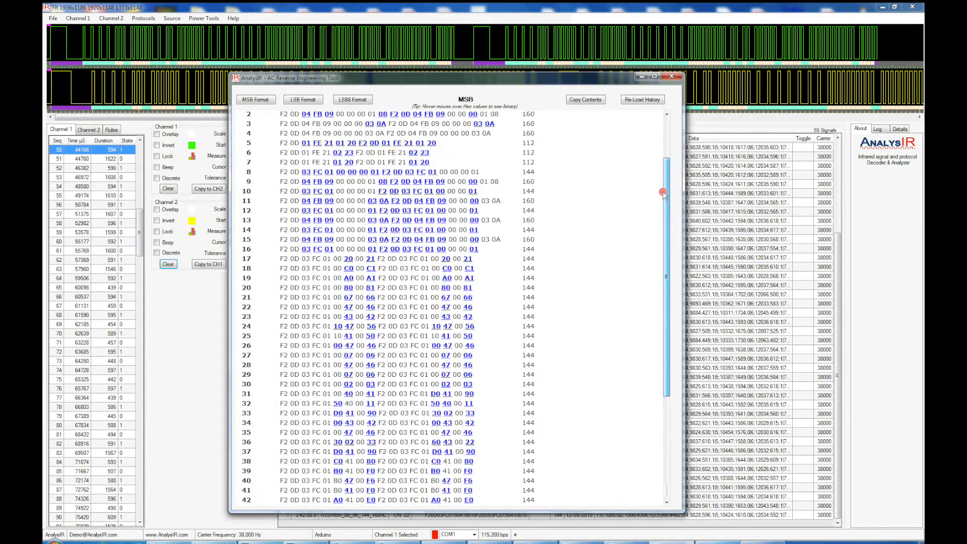
scroll(up, 3)
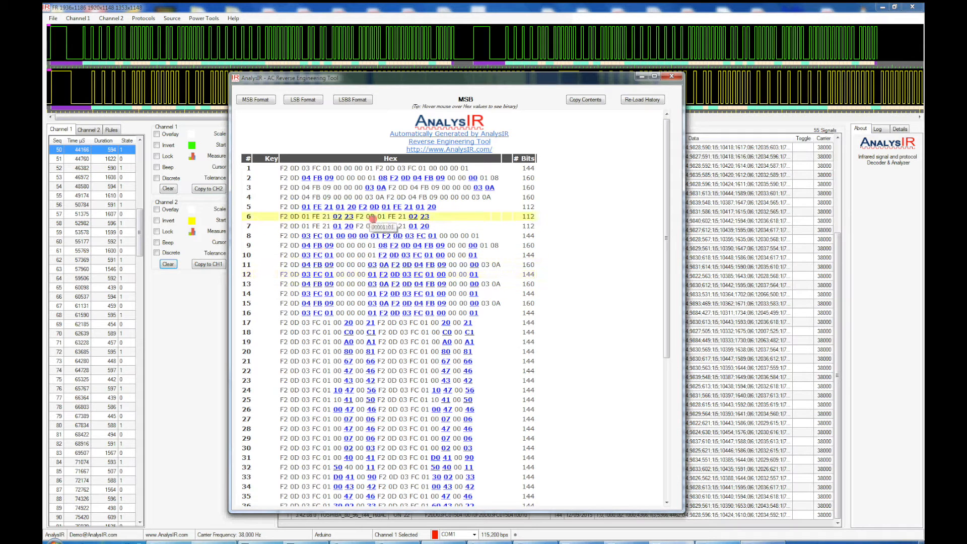
mouse_move(370, 283)
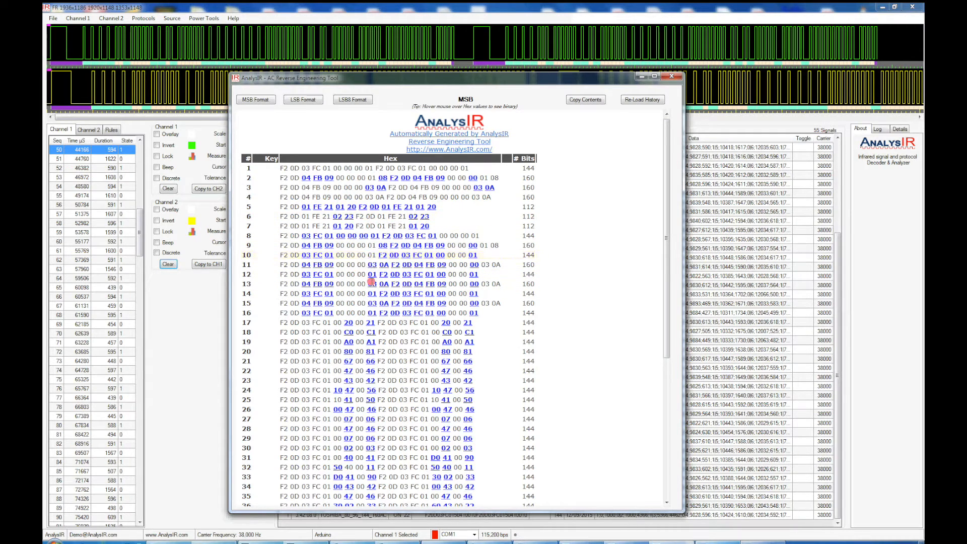
- Highlight decoded rows such as signals 22 and 18 to compare their hex codes
click(388, 371)
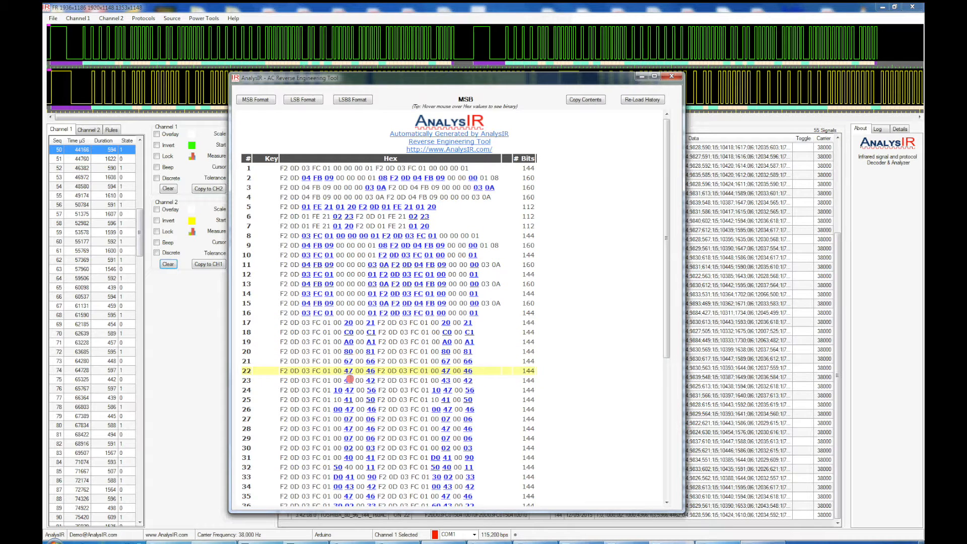
click(349, 399)
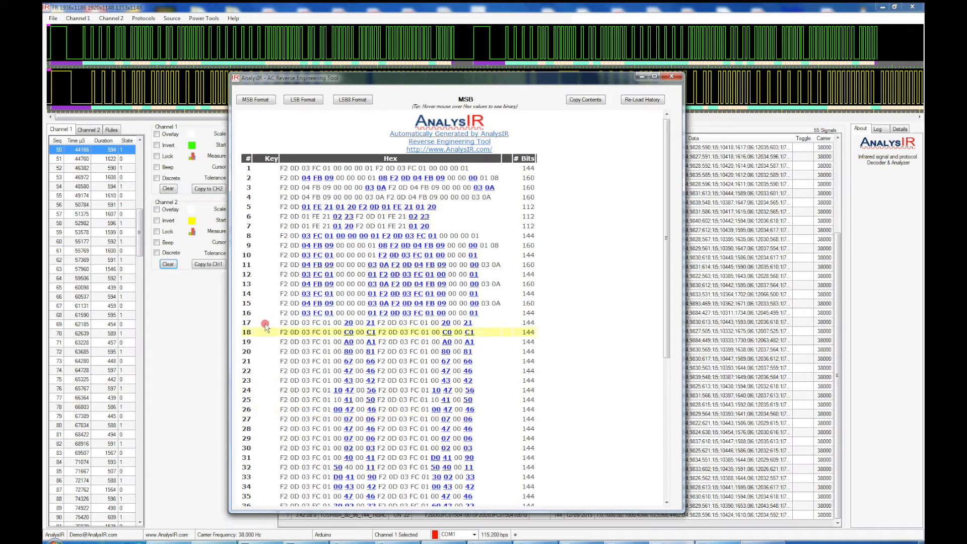
mouse_move(267, 338)
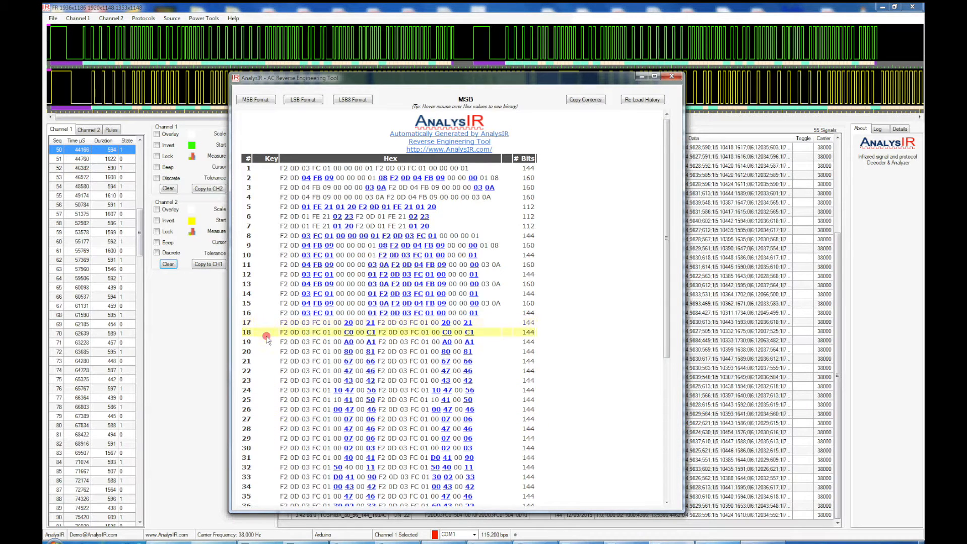
click(355, 371)
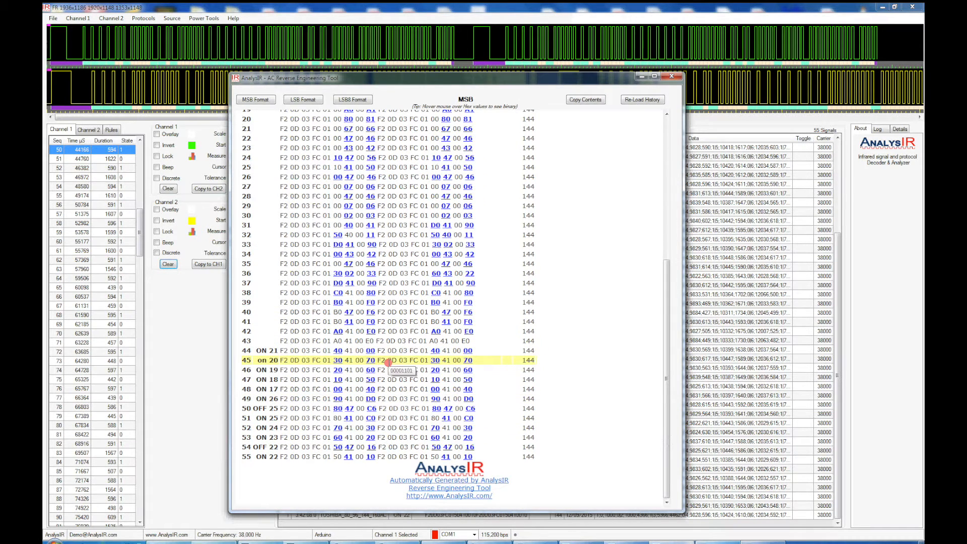
mouse_move(343, 350)
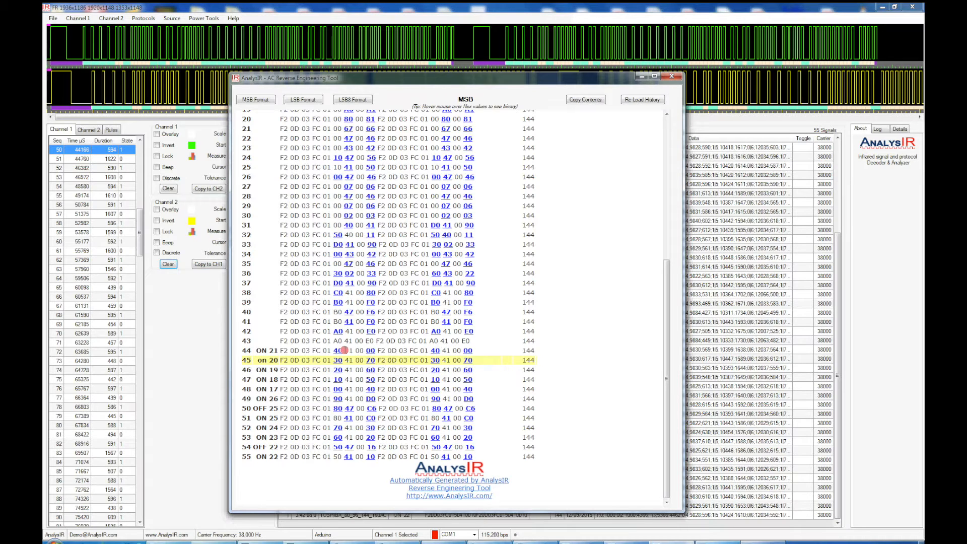
click(280, 350)
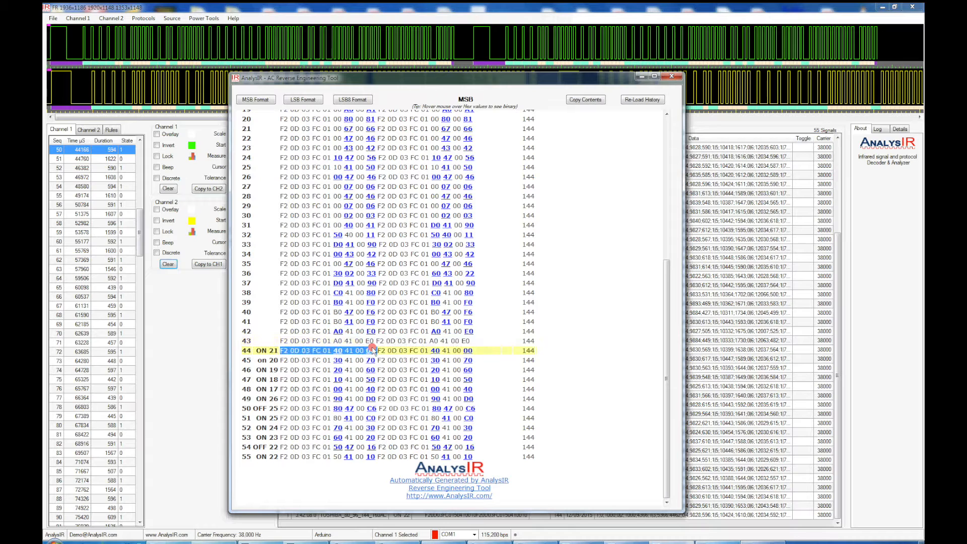
mouse_move(391, 357)
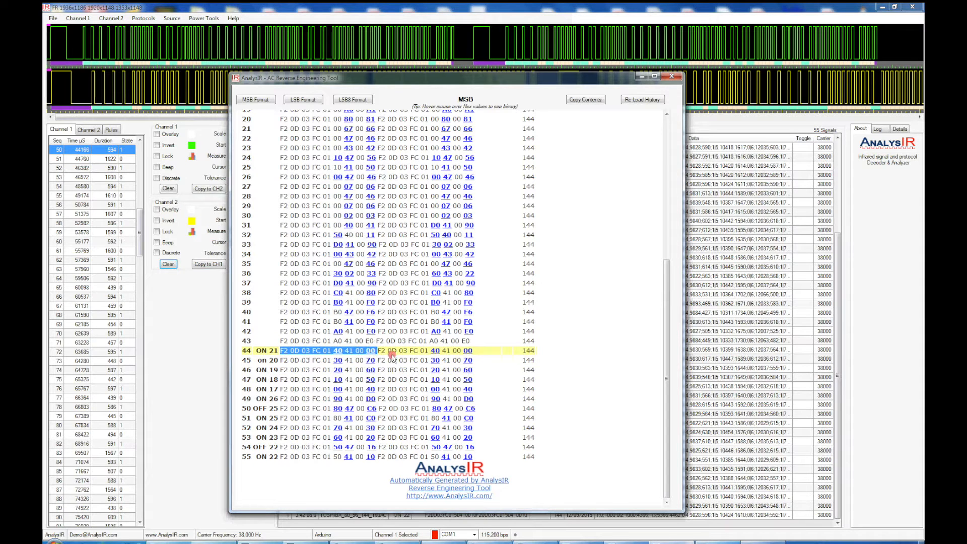
click(388, 360)
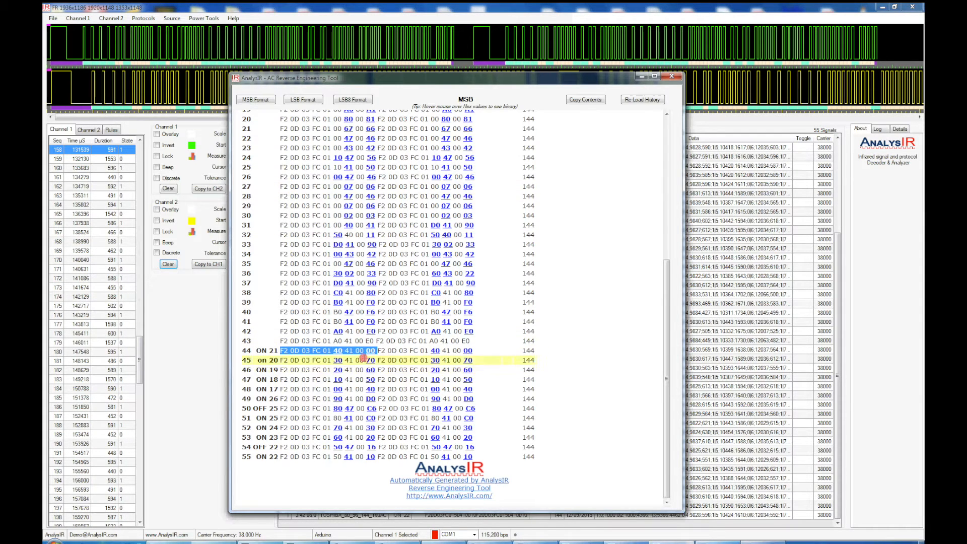
click(475, 356)
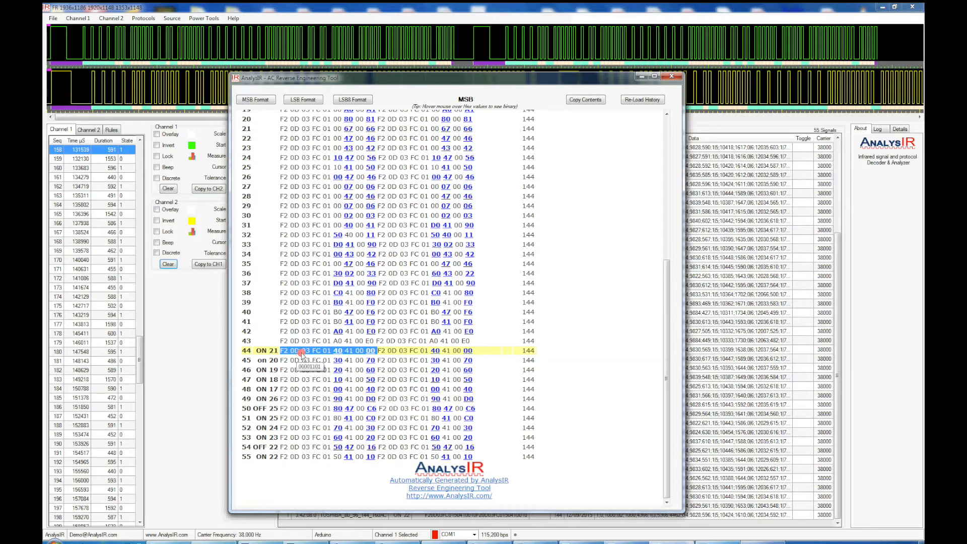
mouse_move(373, 353)
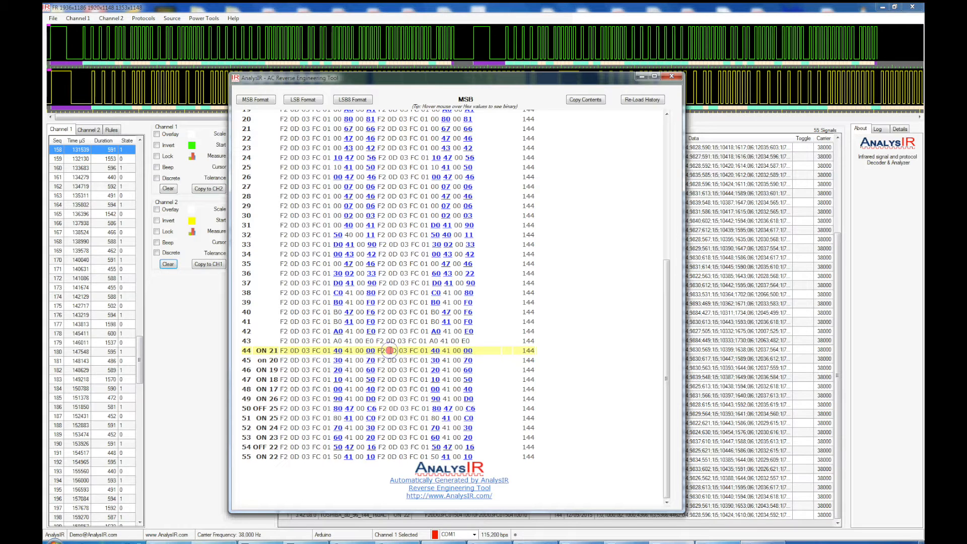
mouse_move(374, 350)
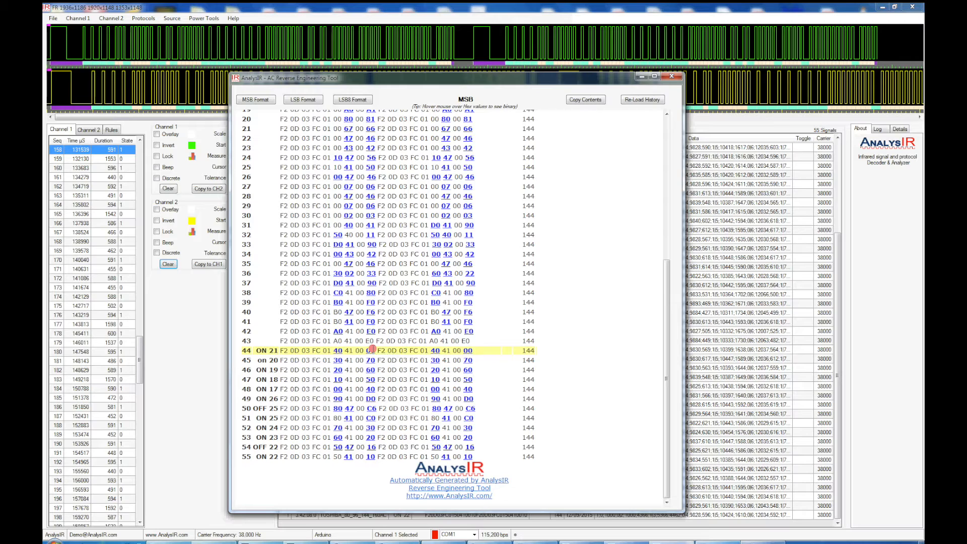
mouse_move(365, 349)
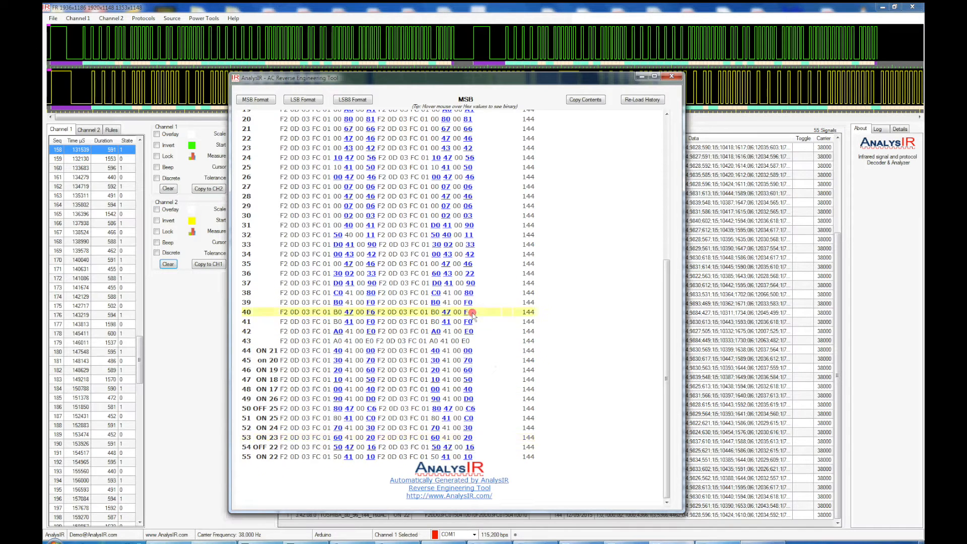
click(385, 369)
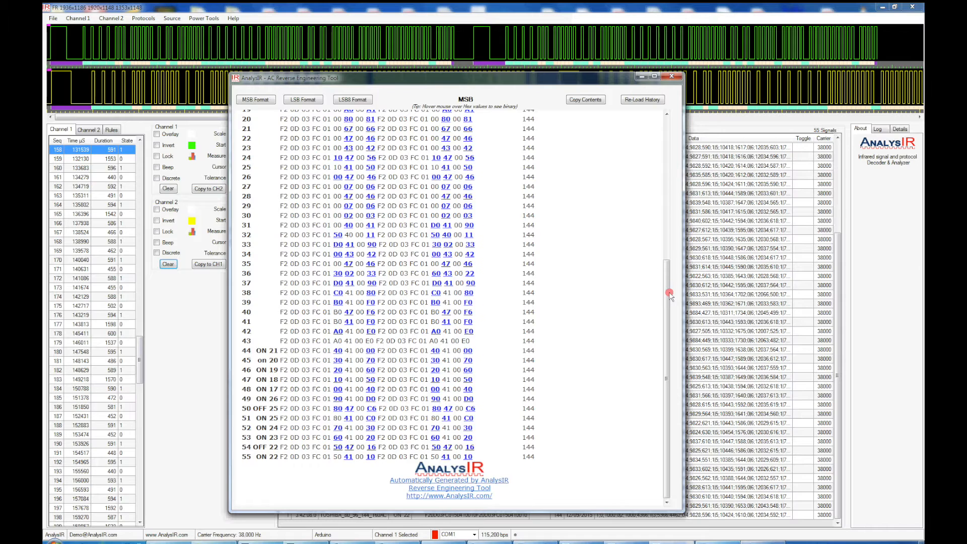
- Change options in the Reverse Engineering Tool and re-examine the lower decoded rows
scroll(up, 3)
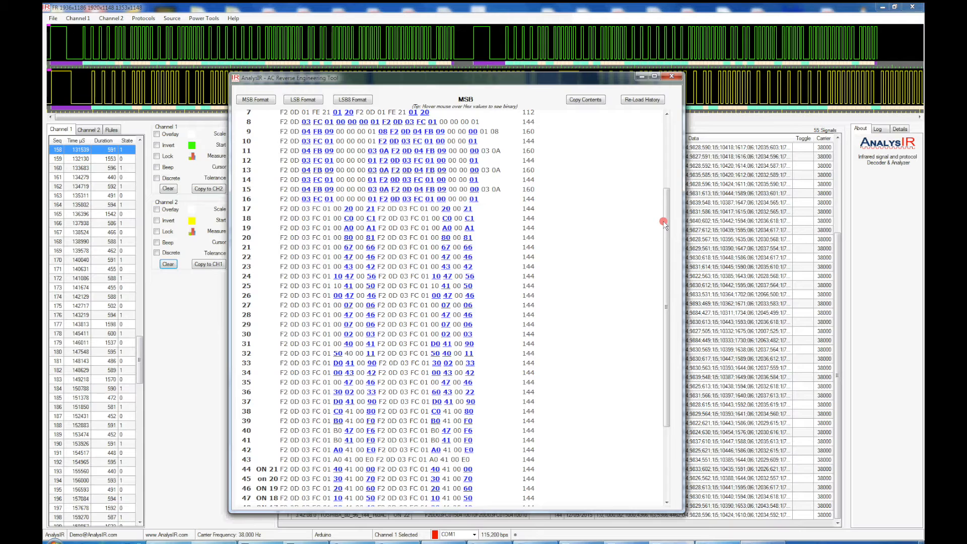
click(401, 179)
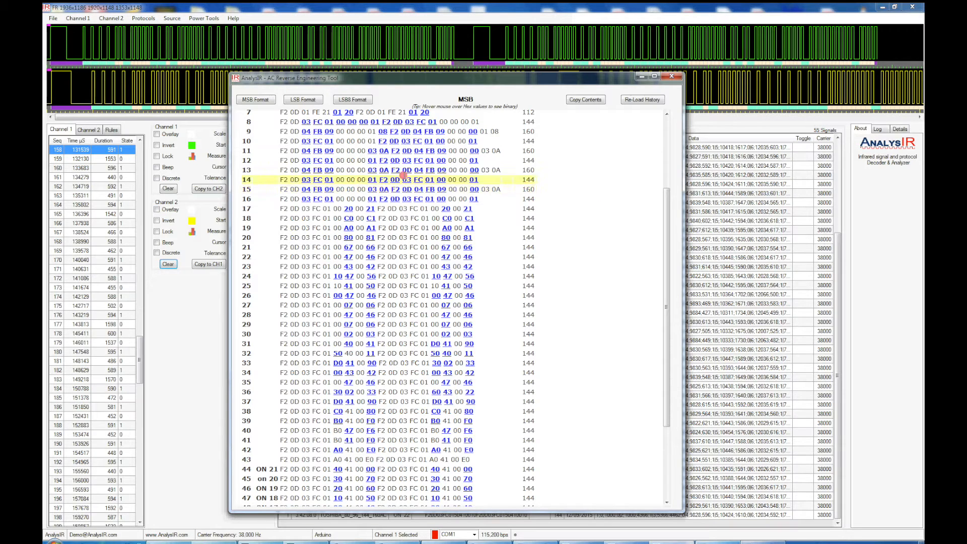
click(373, 132)
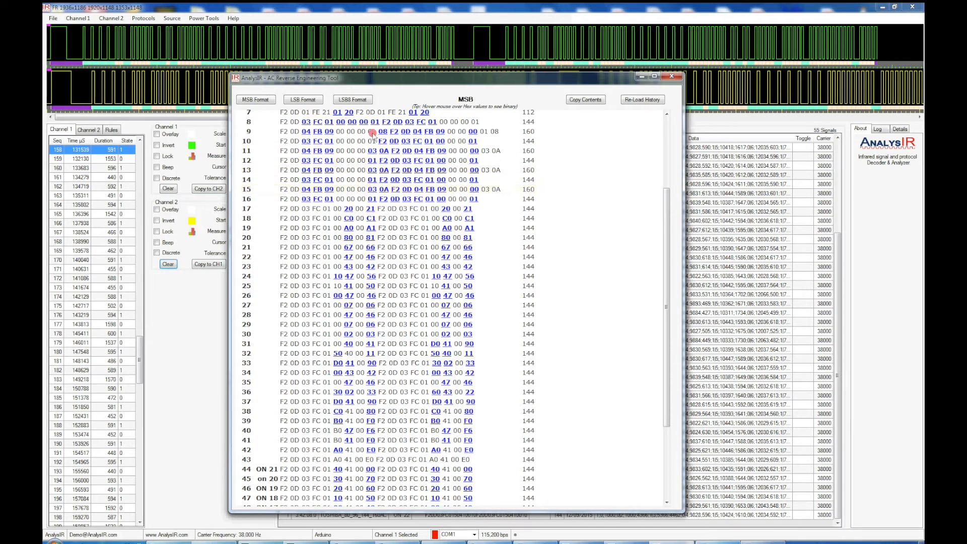
click(373, 141)
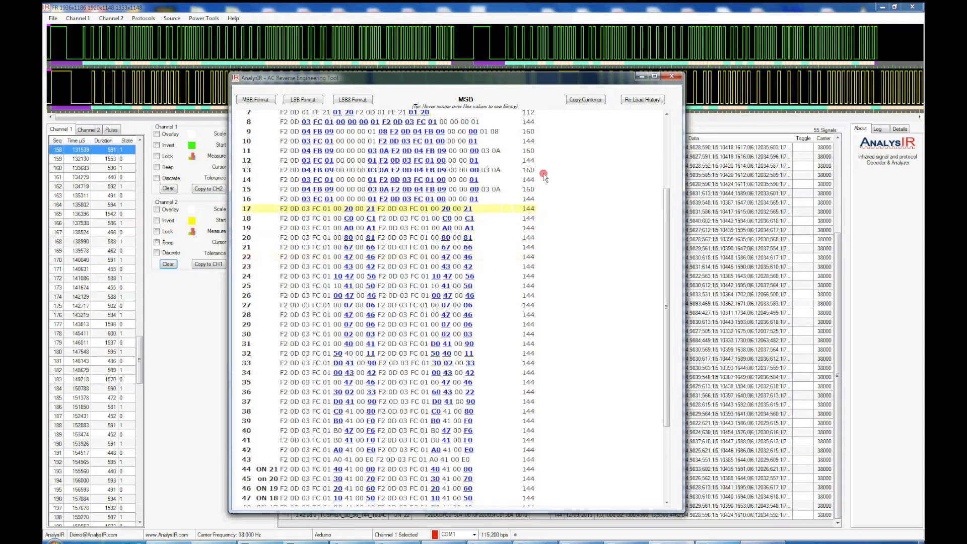
click(502, 198)
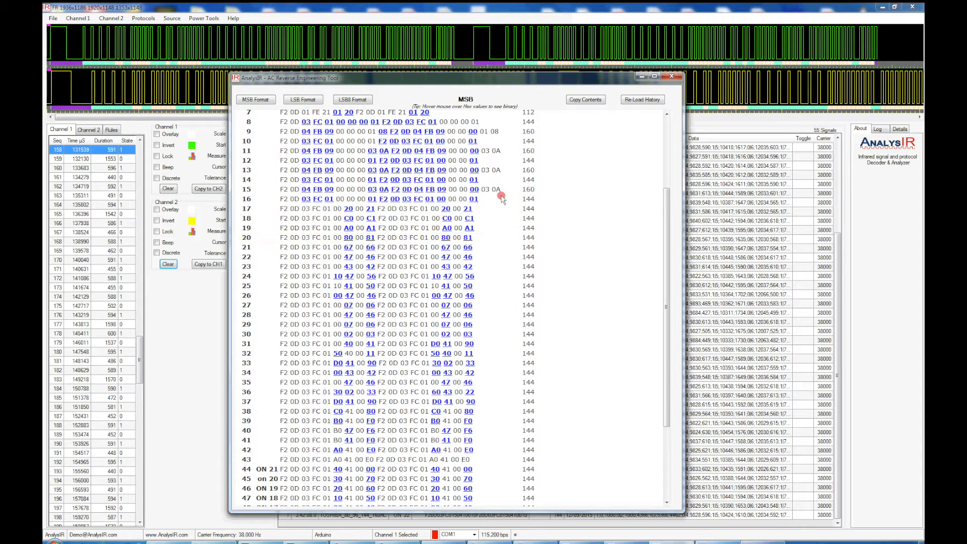
mouse_move(663, 311)
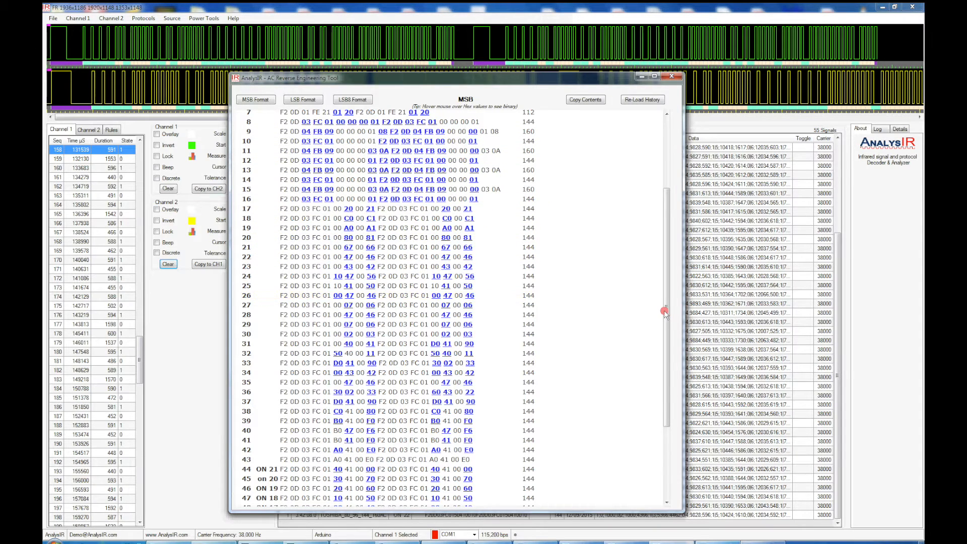
scroll(down, 3)
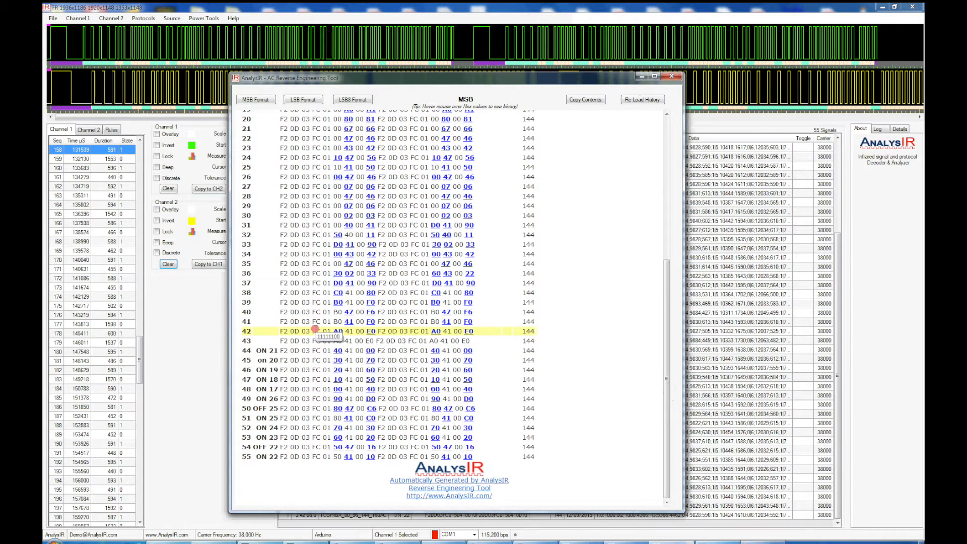
click(302, 350)
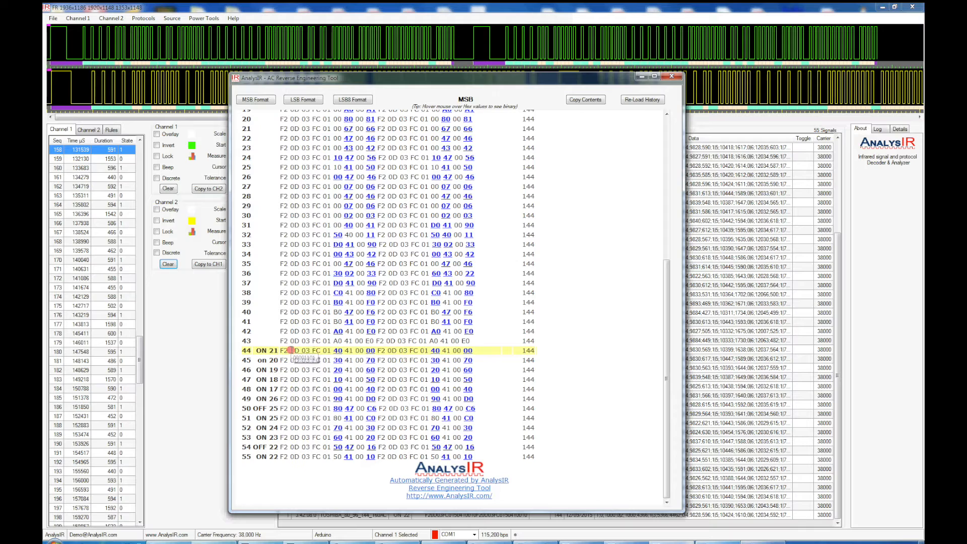
mouse_move(371, 356)
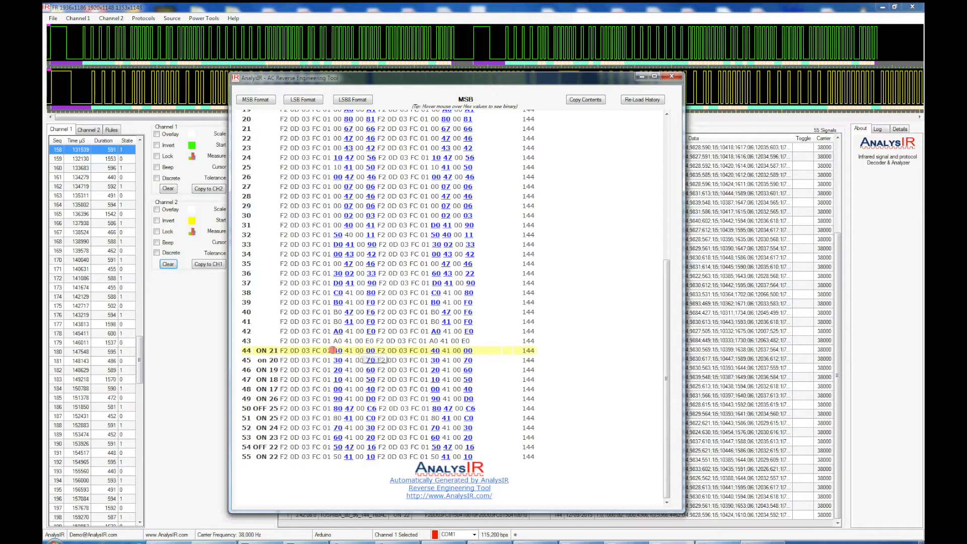
mouse_move(338, 350)
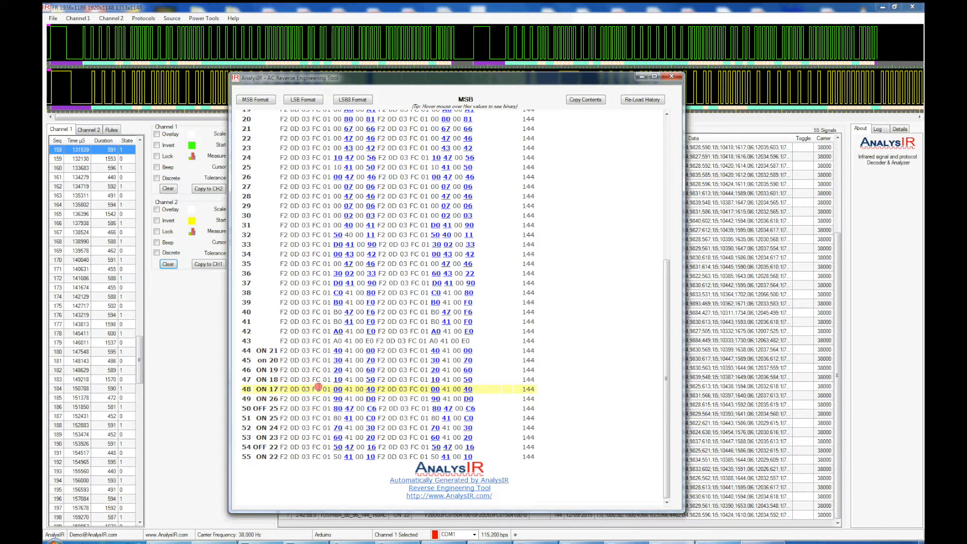
mouse_move(337, 398)
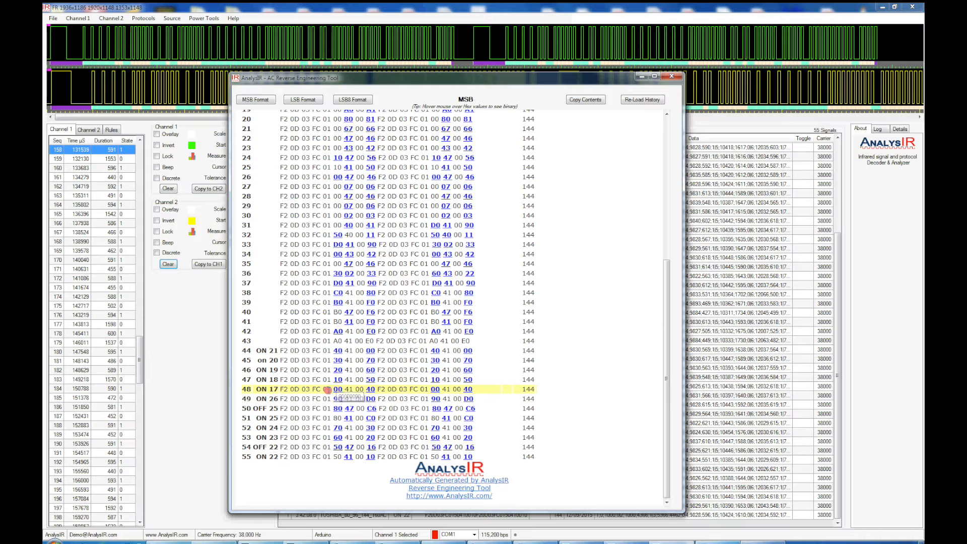
mouse_move(338, 398)
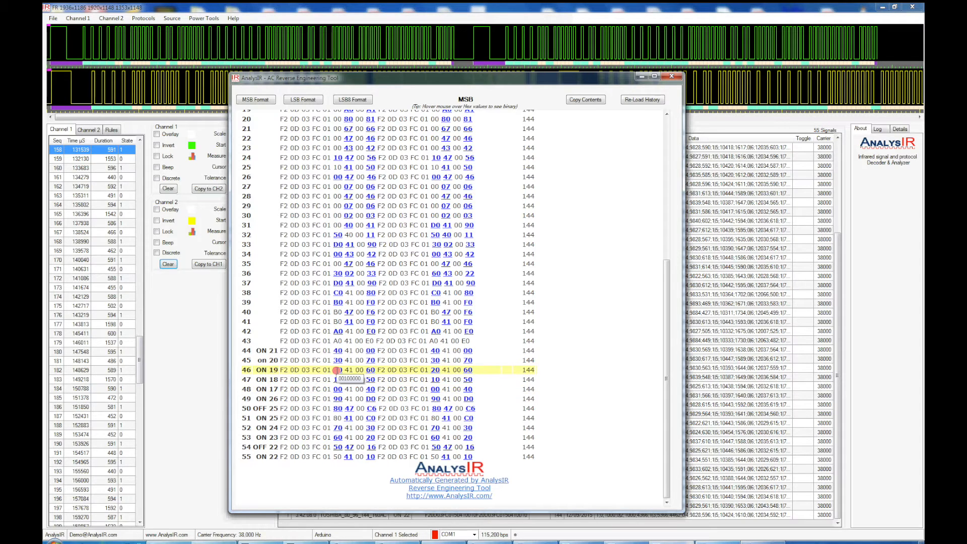
click(338, 408)
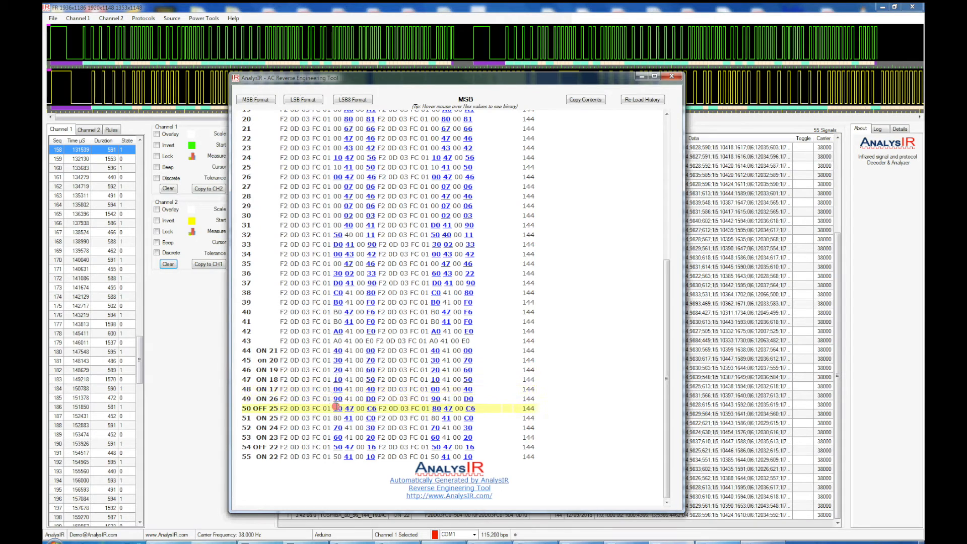
mouse_move(337, 409)
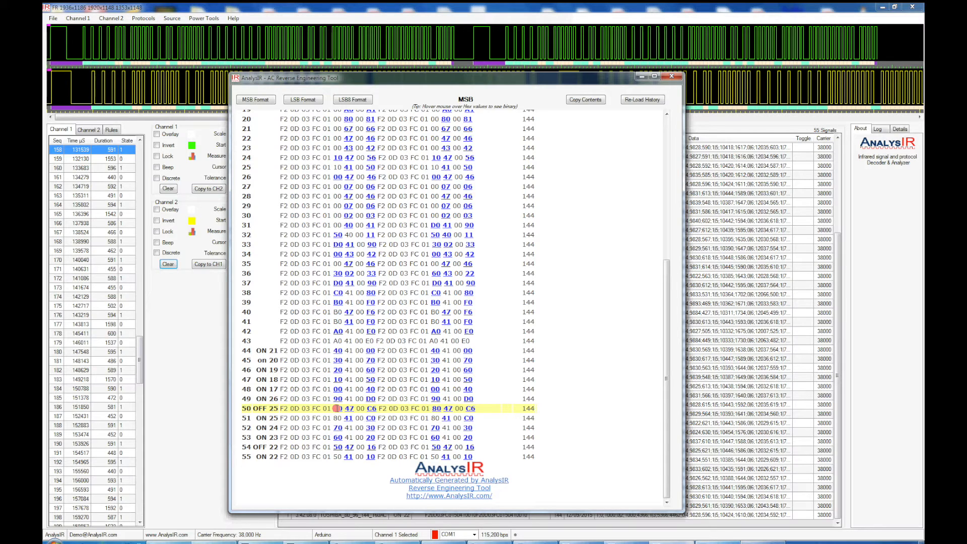
mouse_move(338, 409)
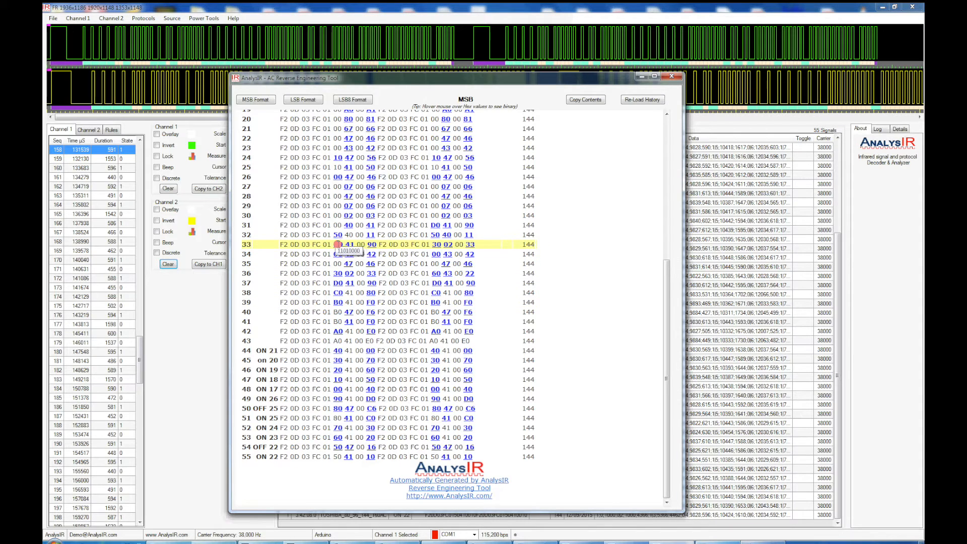
click(343, 408)
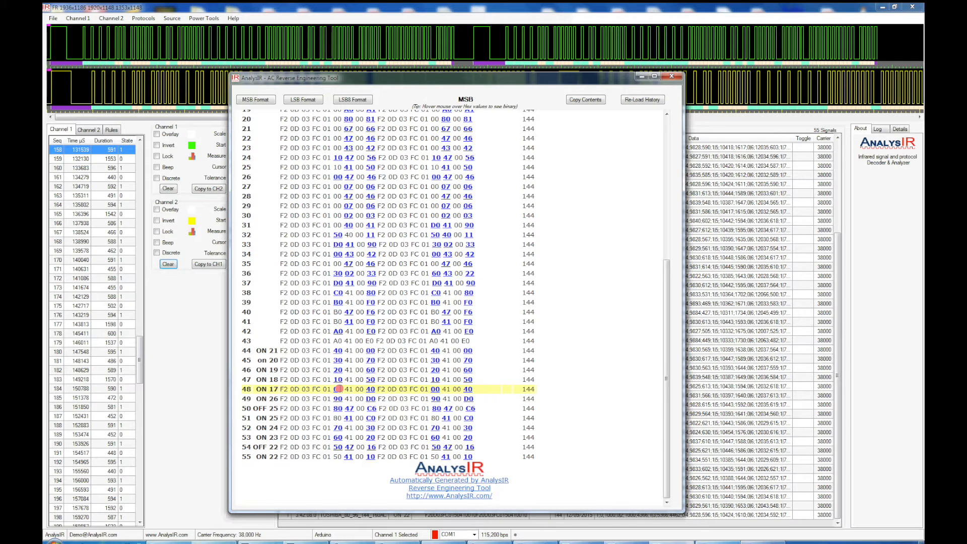
mouse_move(337, 389)
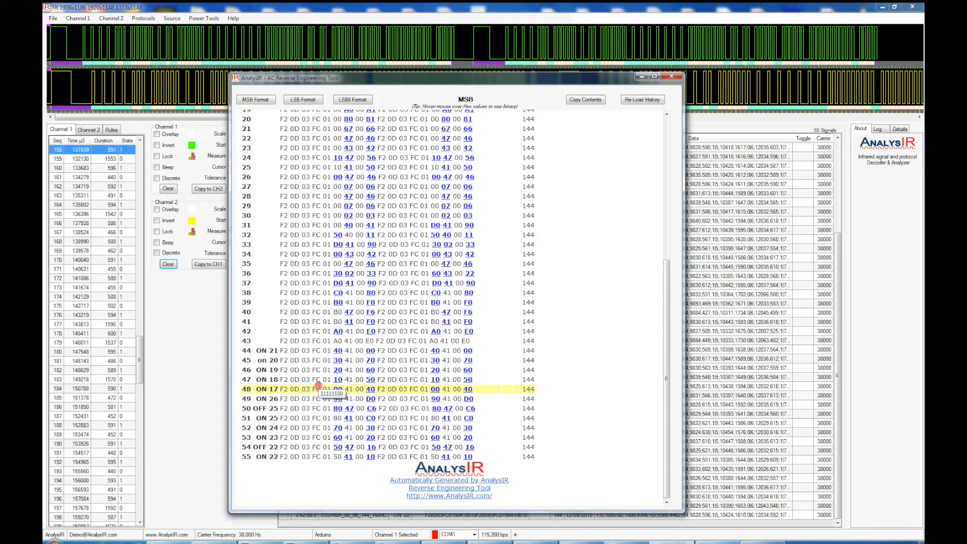
mouse_move(338, 388)
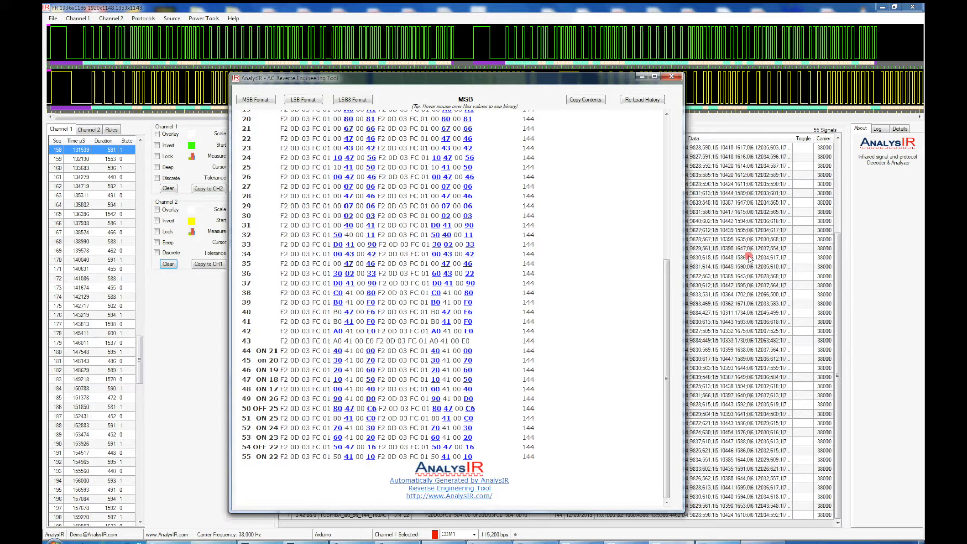
mouse_move(370, 194)
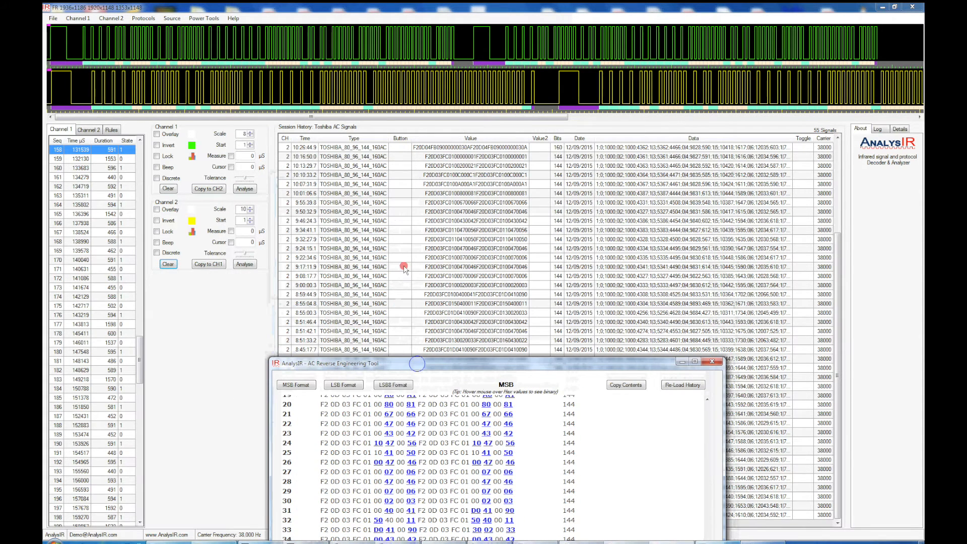
- Label the 9:17:11.9 signal 'fan on' in Session History and reopen the Reverse Engineering Tool
click(713, 362)
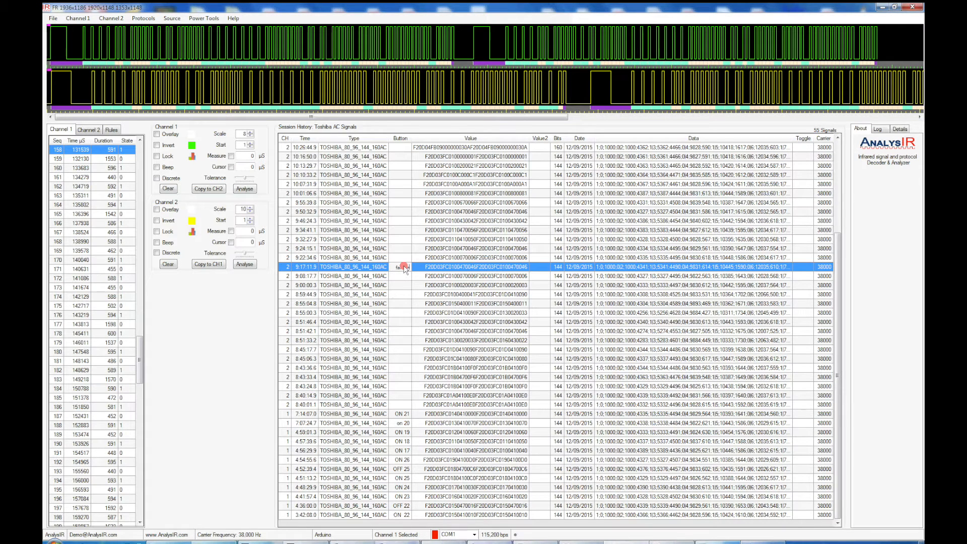
click(401, 276)
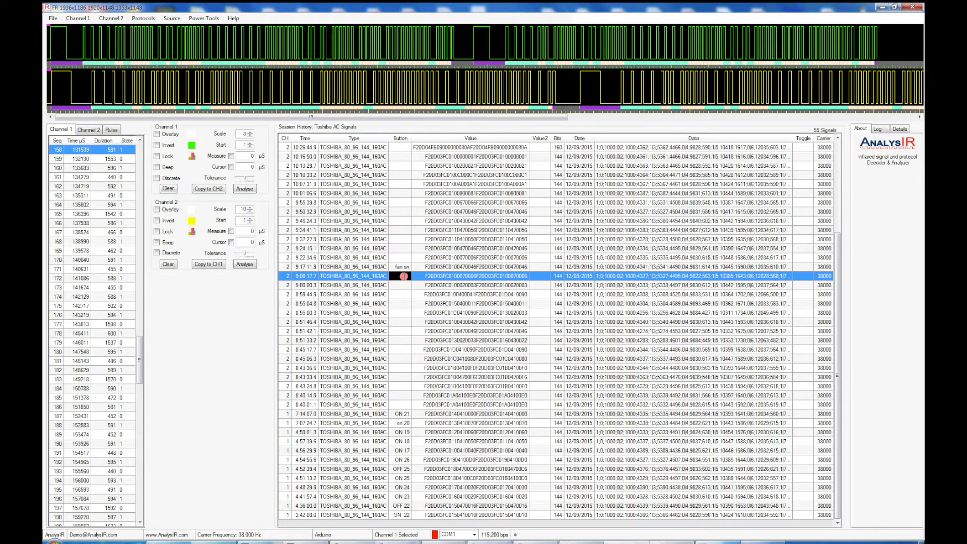
click(203, 18)
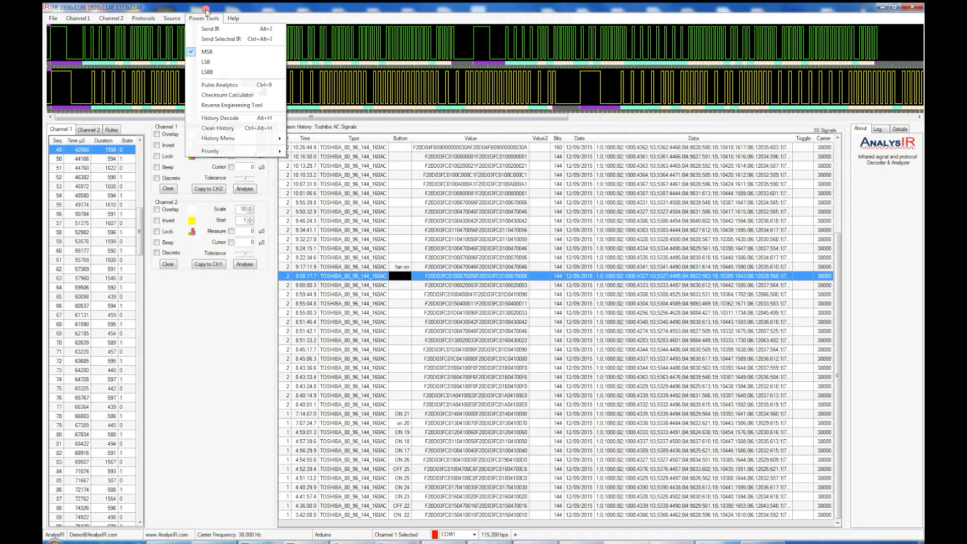
click(231, 105)
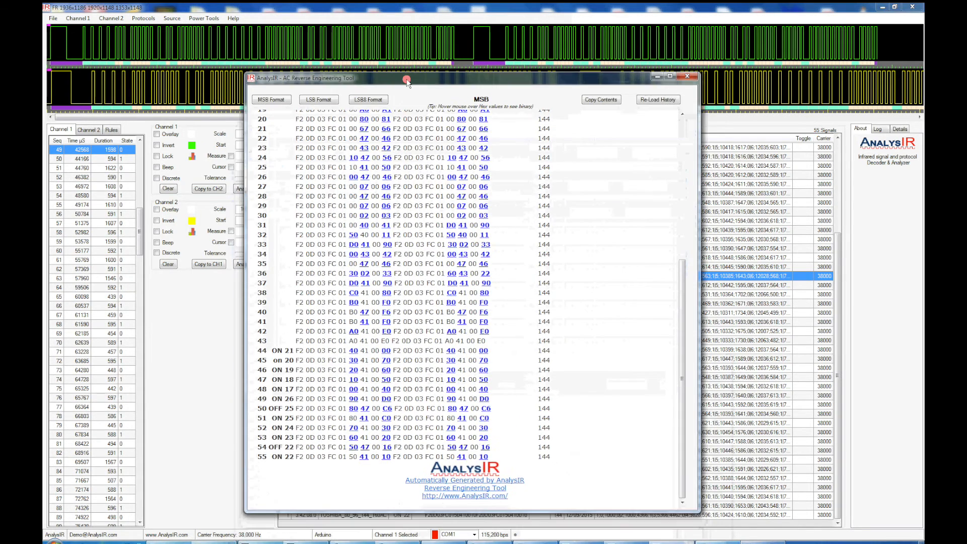
click(277, 341)
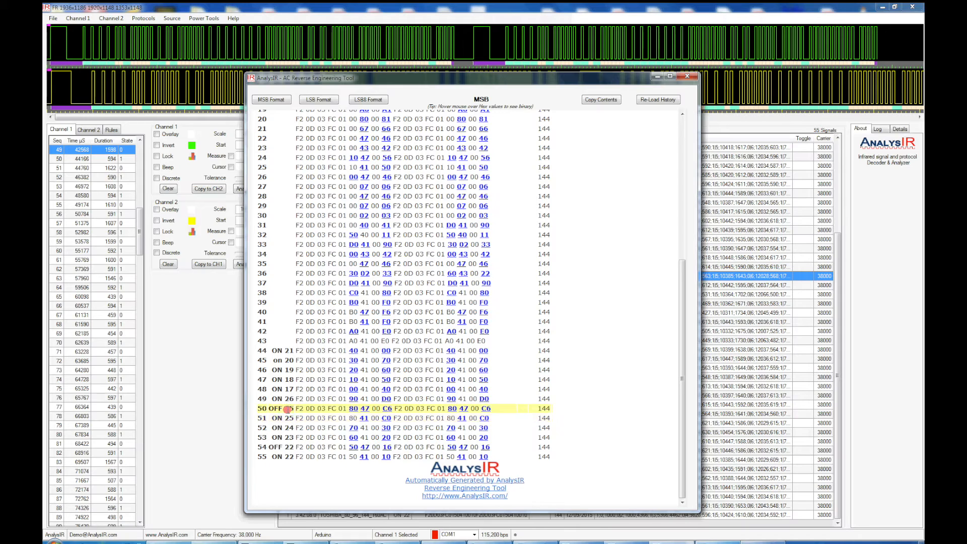
mouse_move(360, 417)
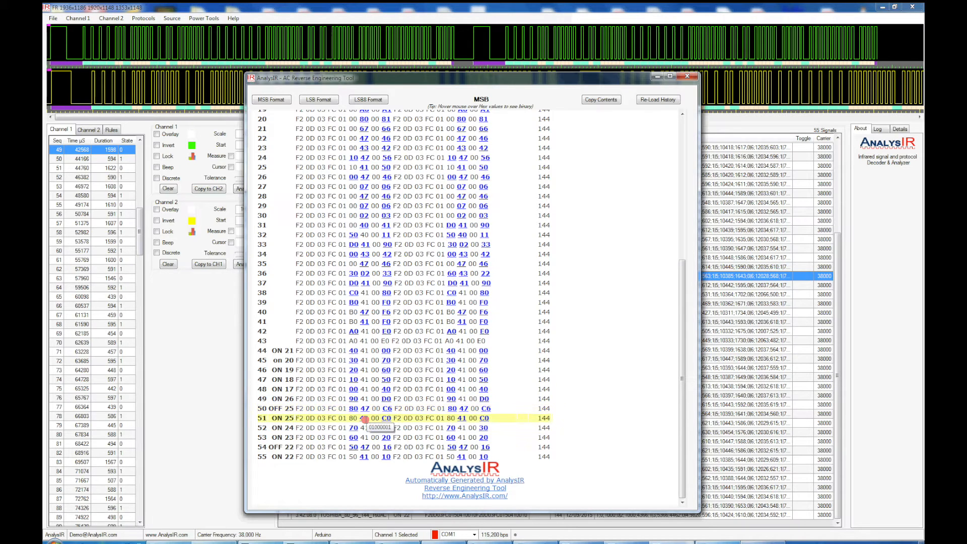
mouse_move(362, 418)
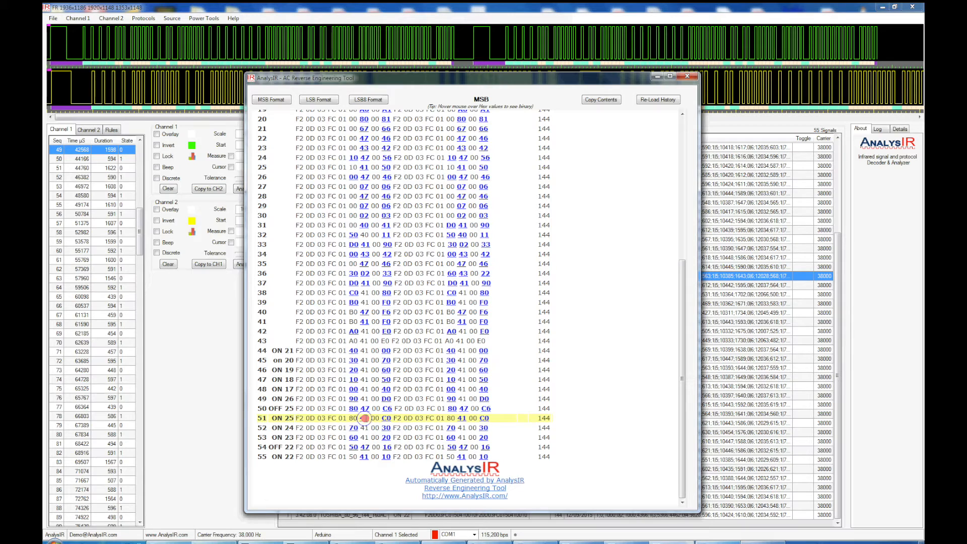
click(363, 409)
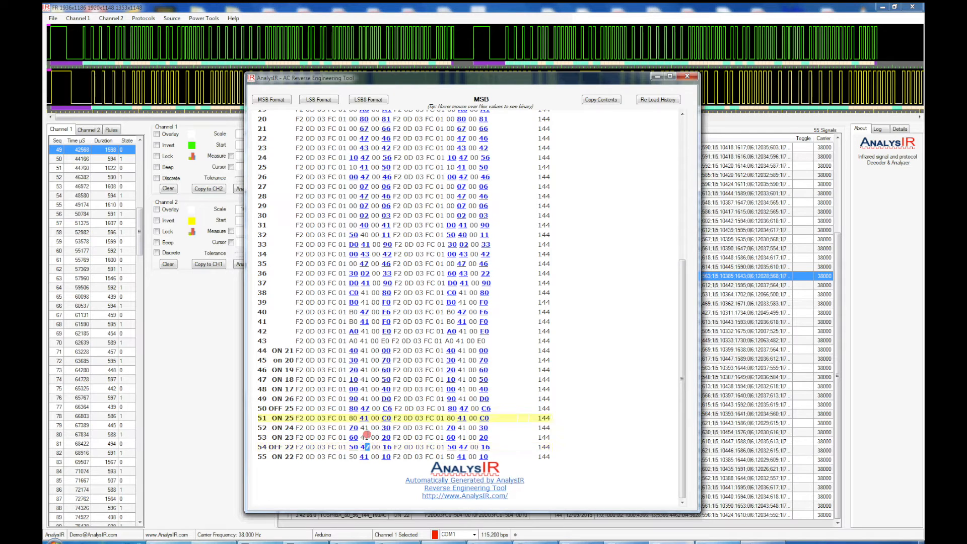
mouse_move(368, 447)
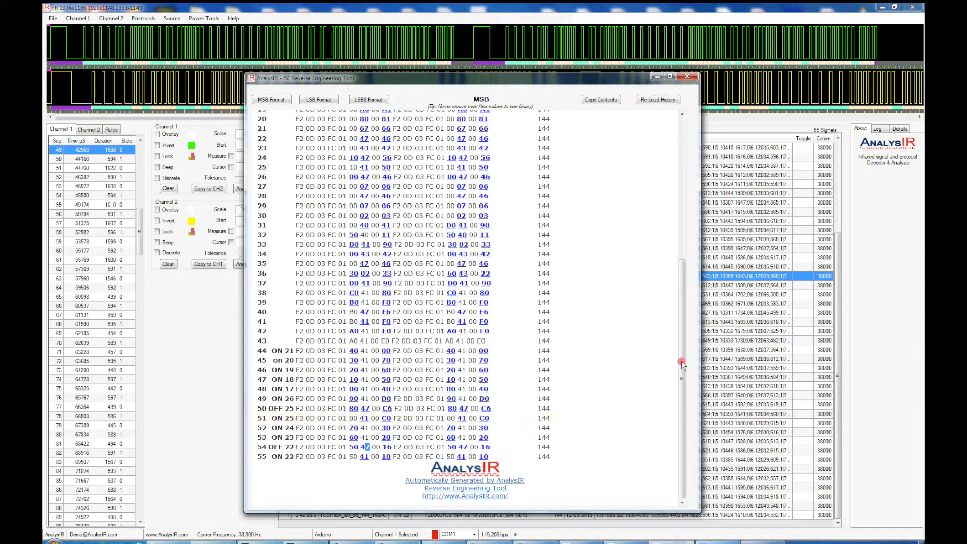
scroll(up, 3)
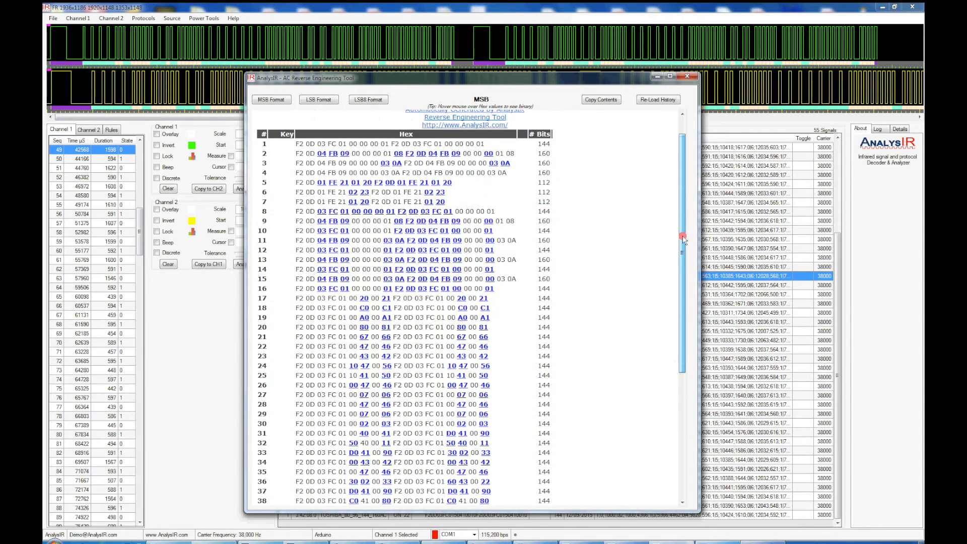
scroll(up, 3)
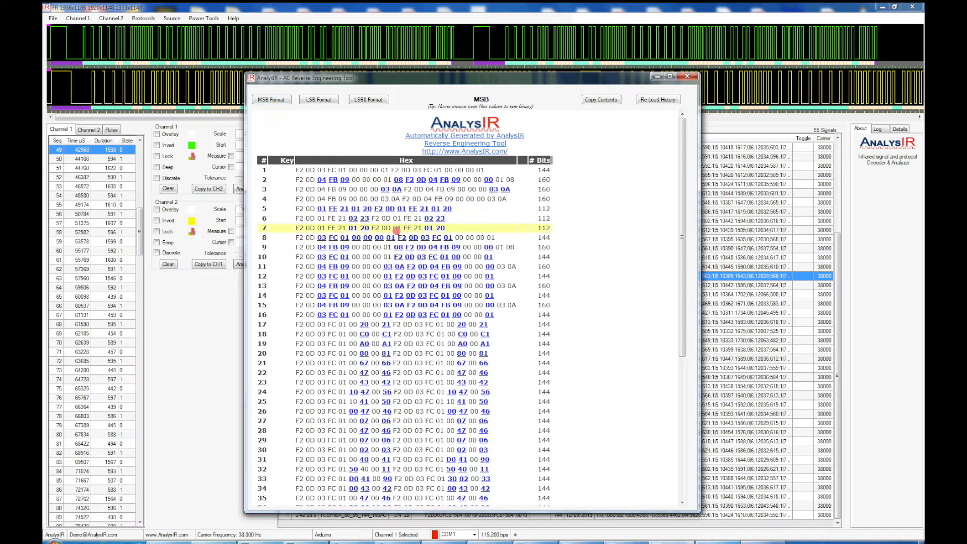
click(338, 218)
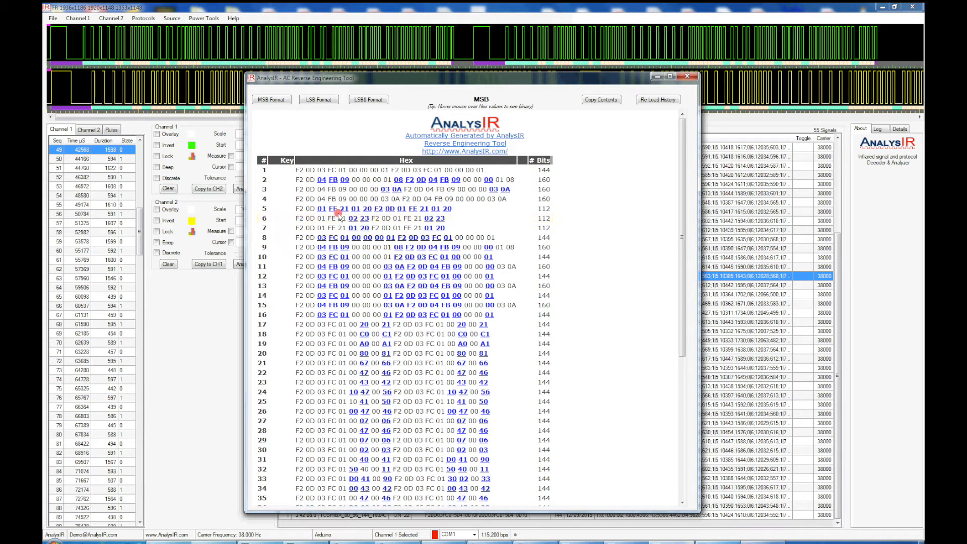
click(400, 209)
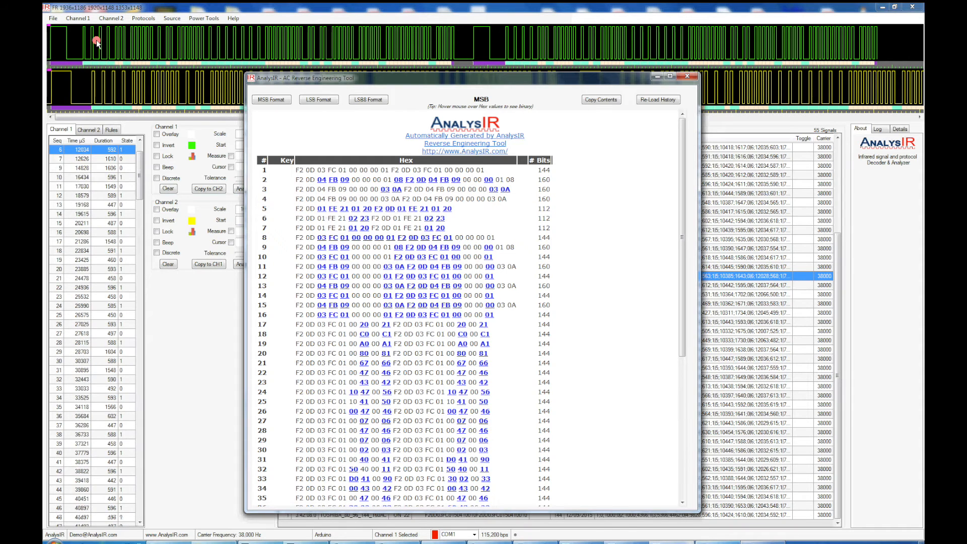
scroll(down, 3)
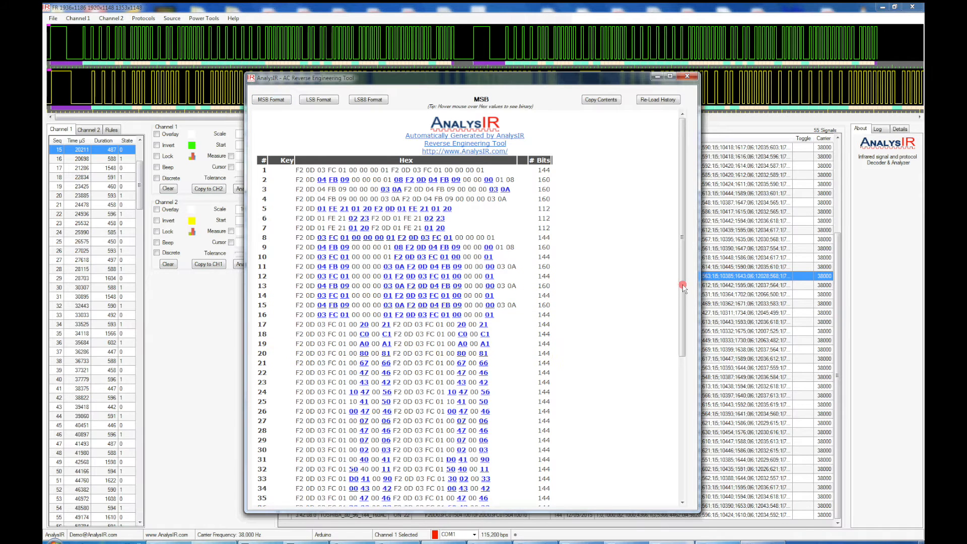
scroll(down, 3)
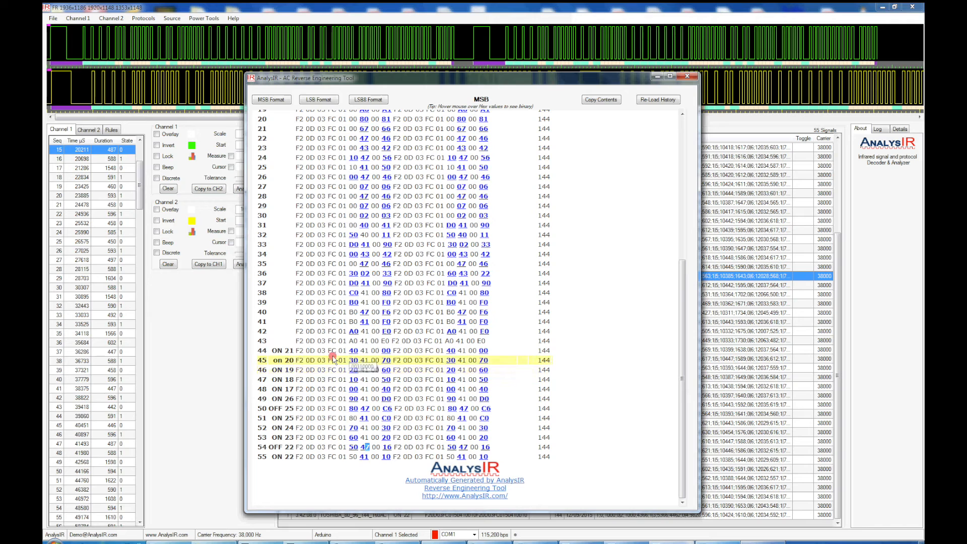
mouse_move(356, 350)
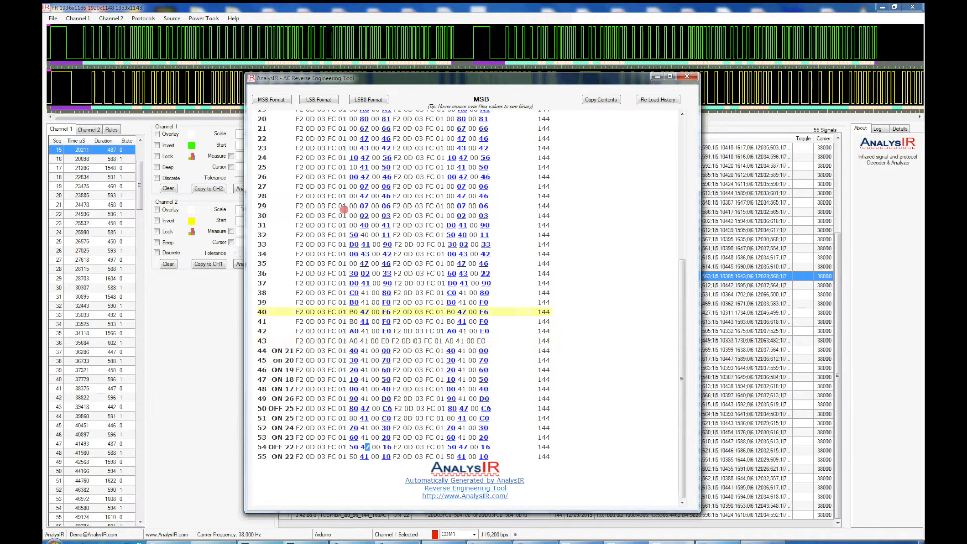
click(368, 99)
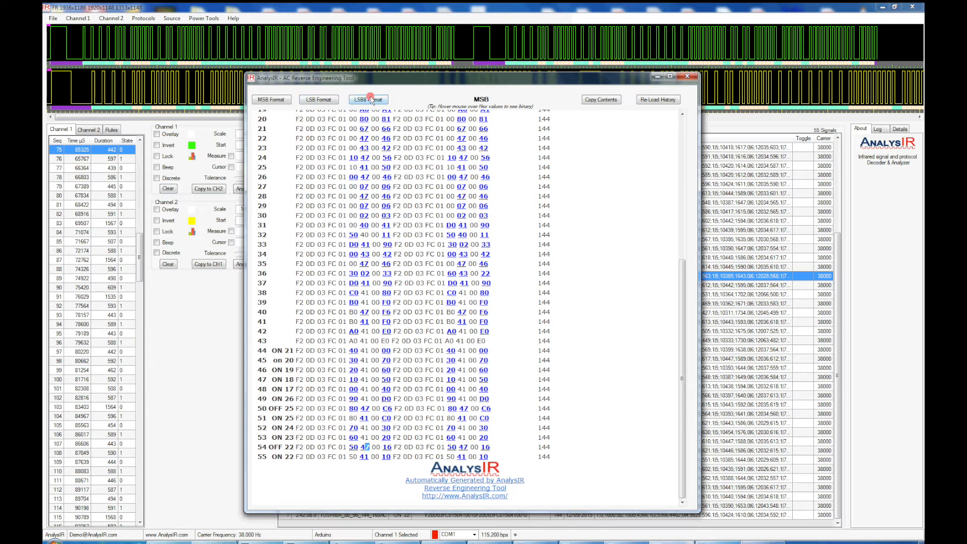
mouse_move(369, 99)
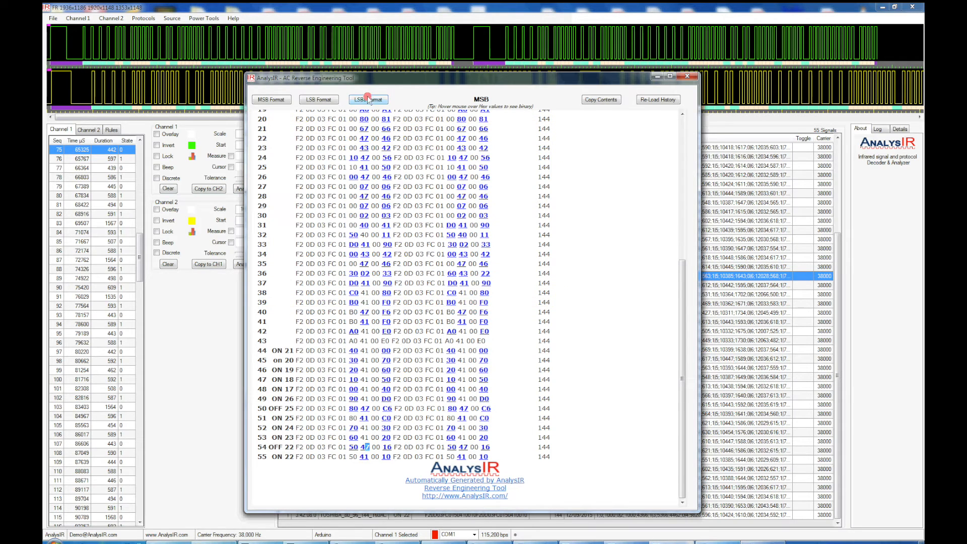
mouse_move(368, 100)
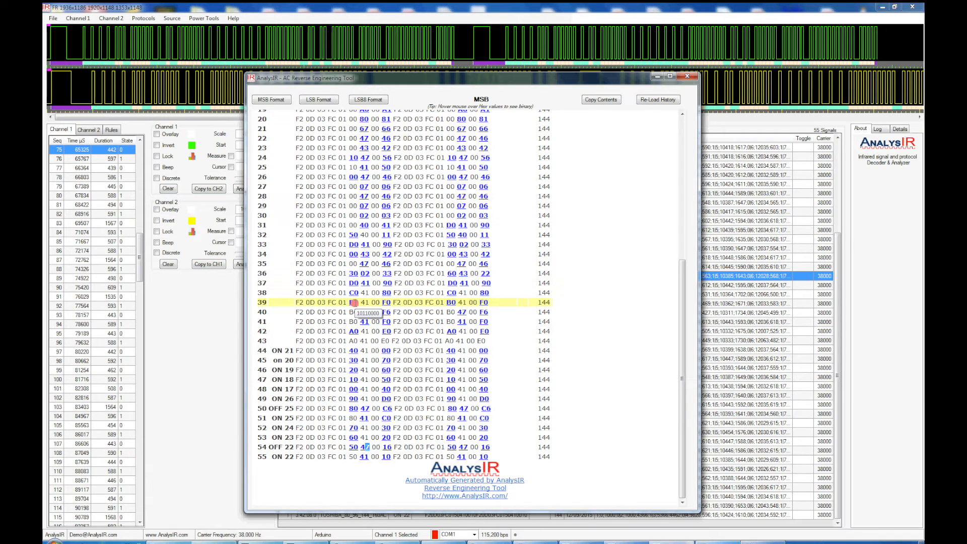
mouse_move(353, 302)
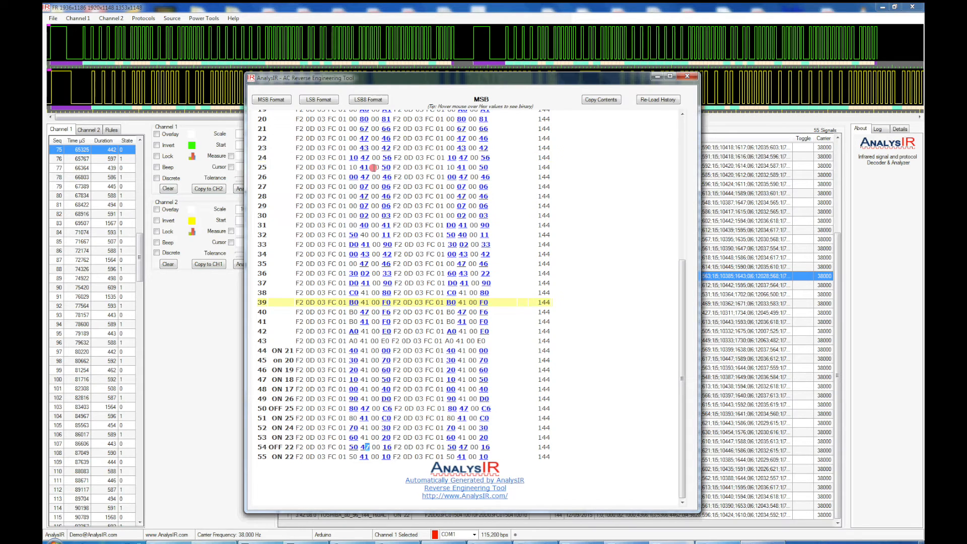
click(271, 99)
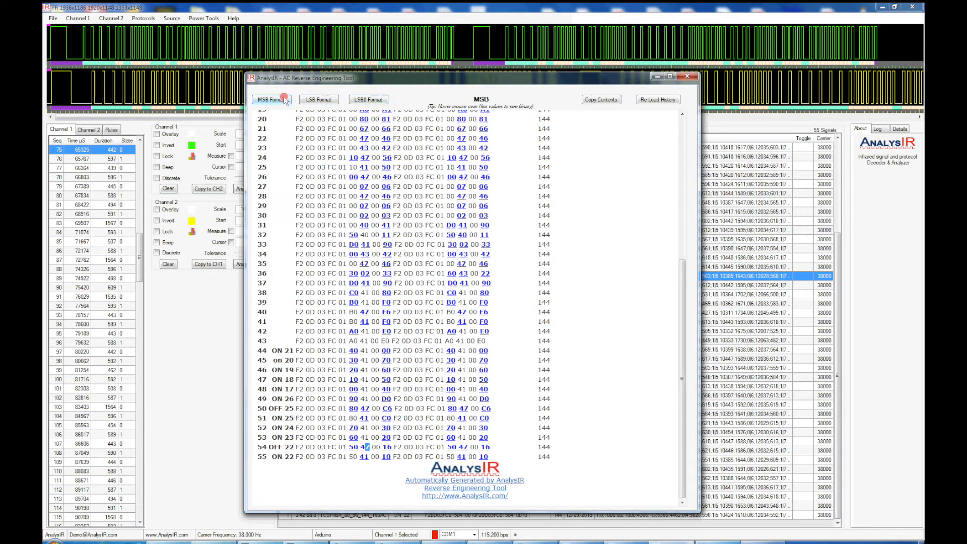
mouse_move(349, 326)
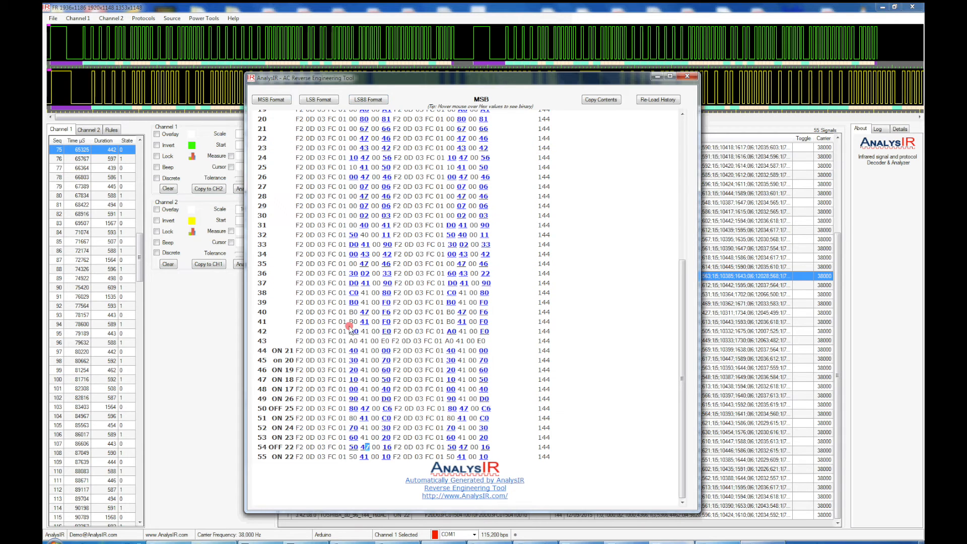
click(401, 370)
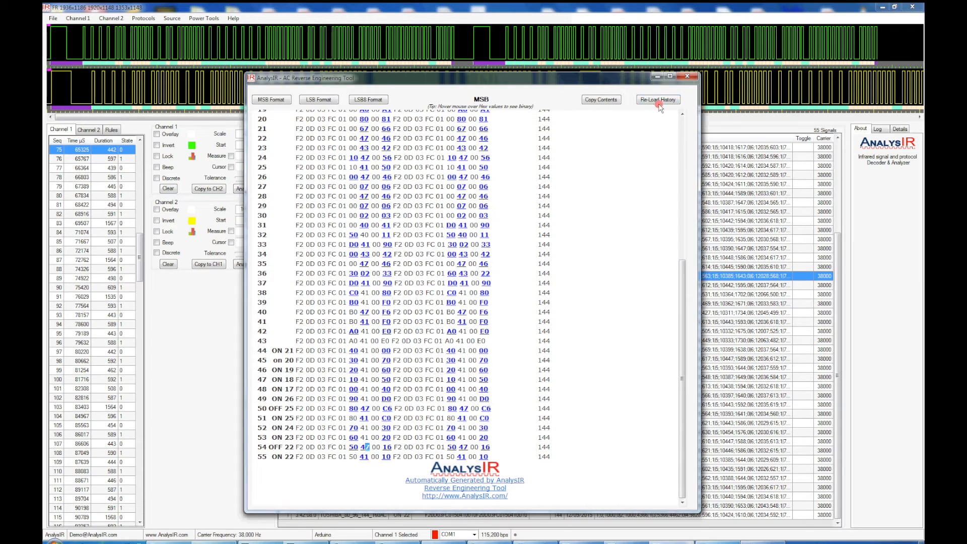
mouse_move(686, 285)
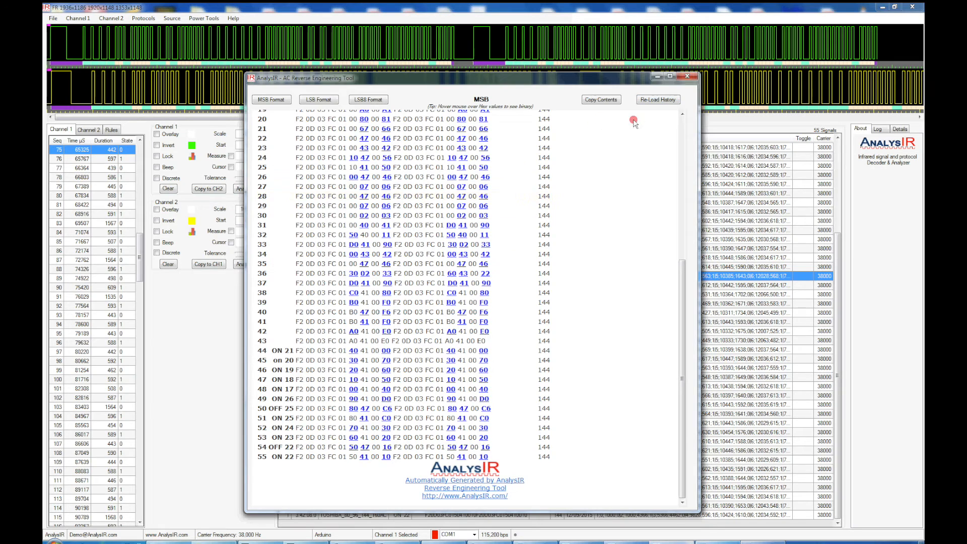
mouse_move(621, 123)
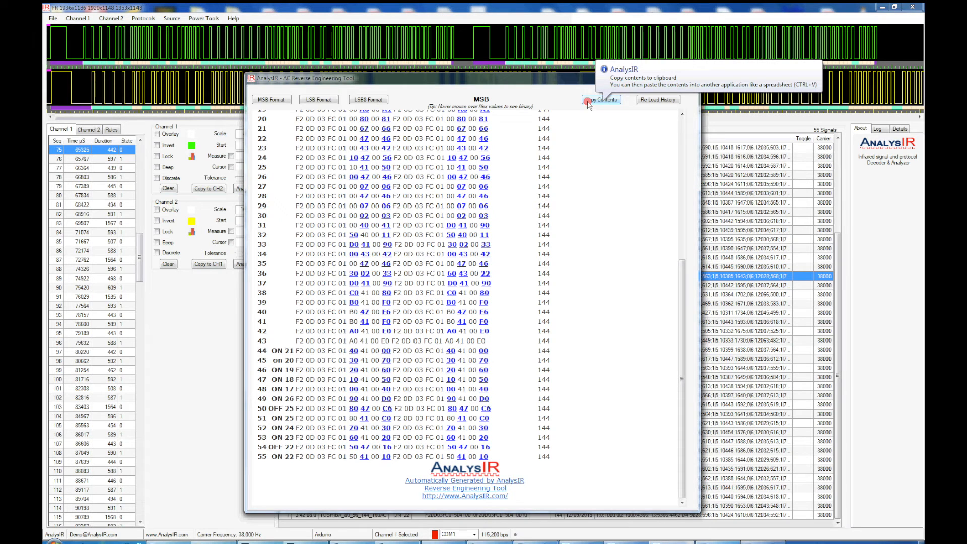
click(600, 99)
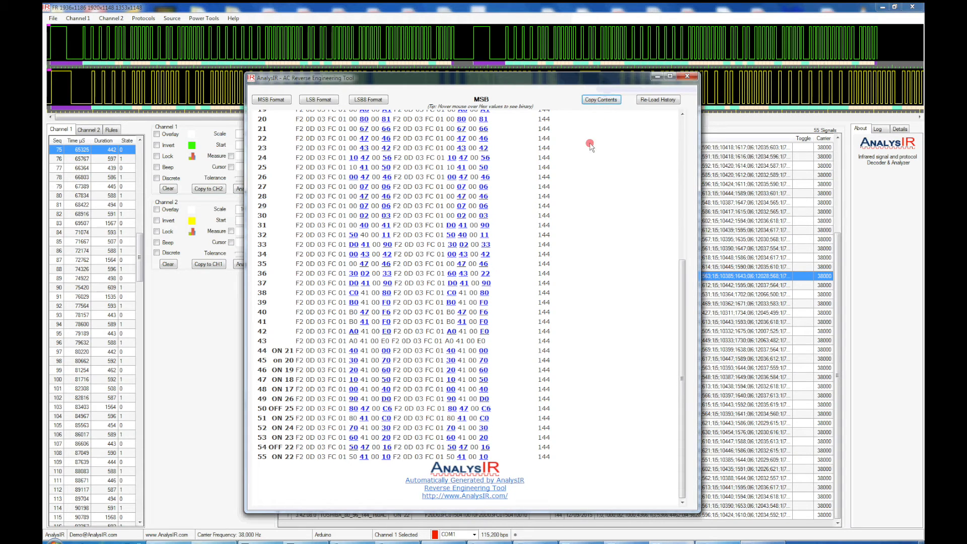
click(374, 147)
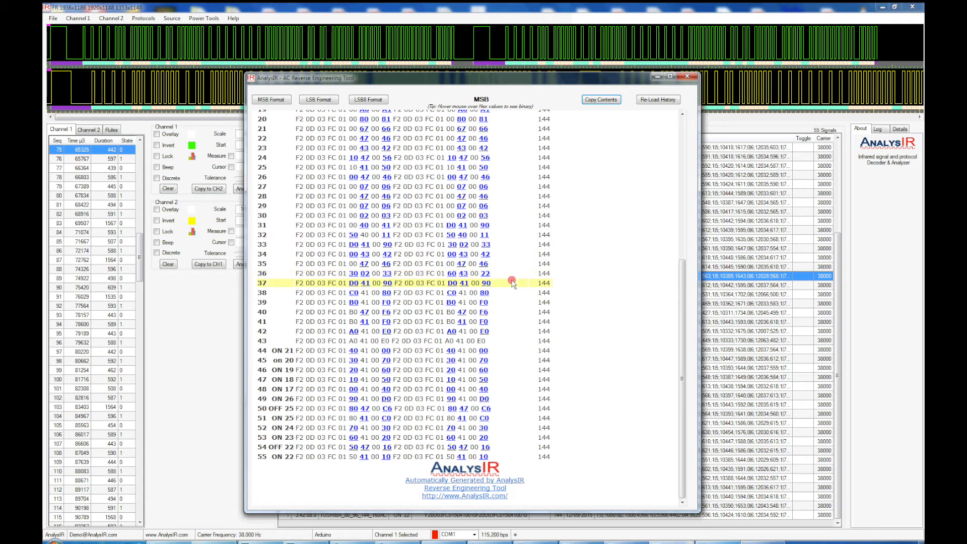
mouse_move(522, 283)
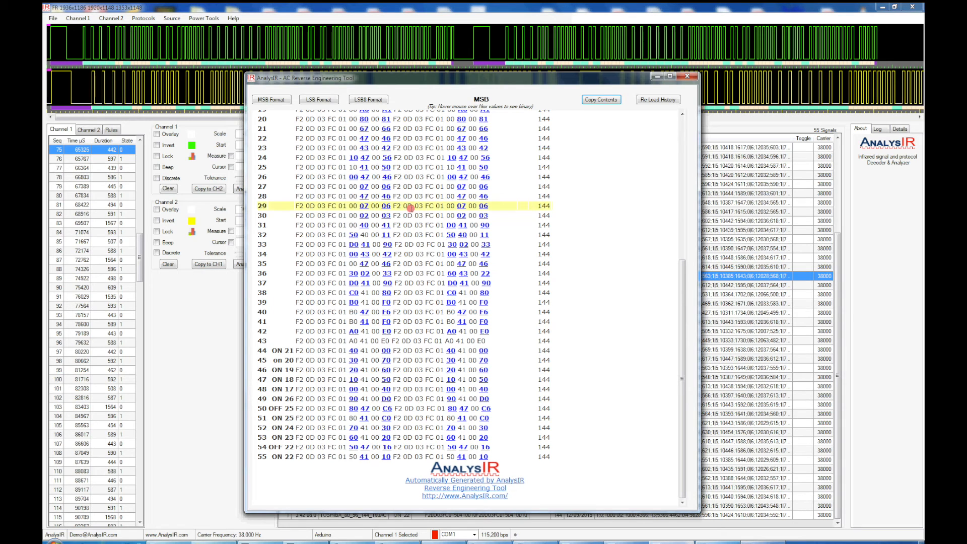
mouse_move(300, 205)
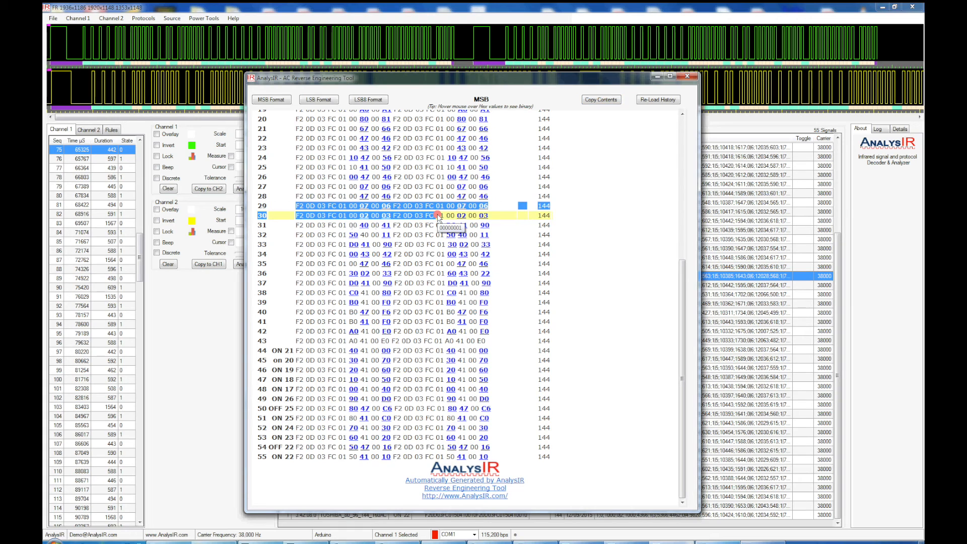
mouse_move(431, 319)
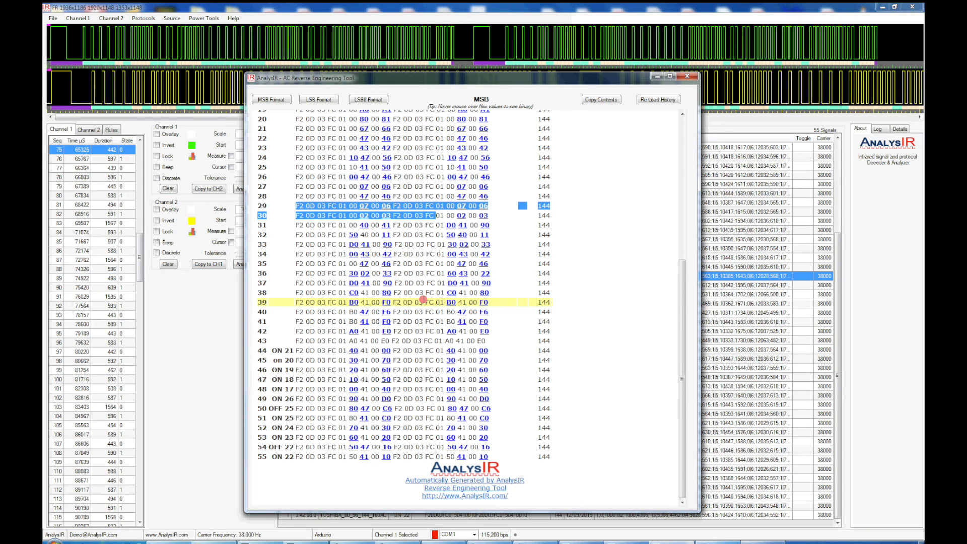
- Select the hex text across rows 29 and 30 to compare them, then examine row 34
click(401, 408)
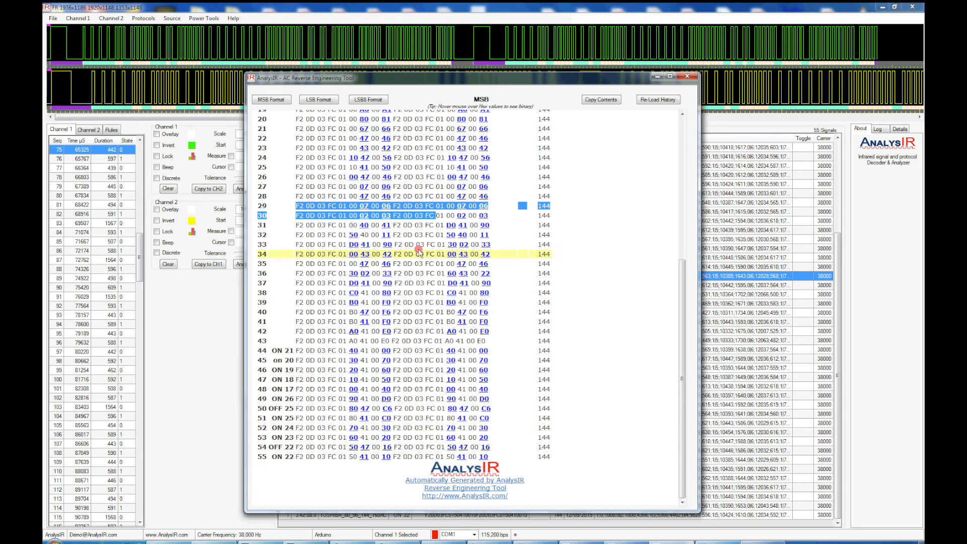
mouse_move(418, 245)
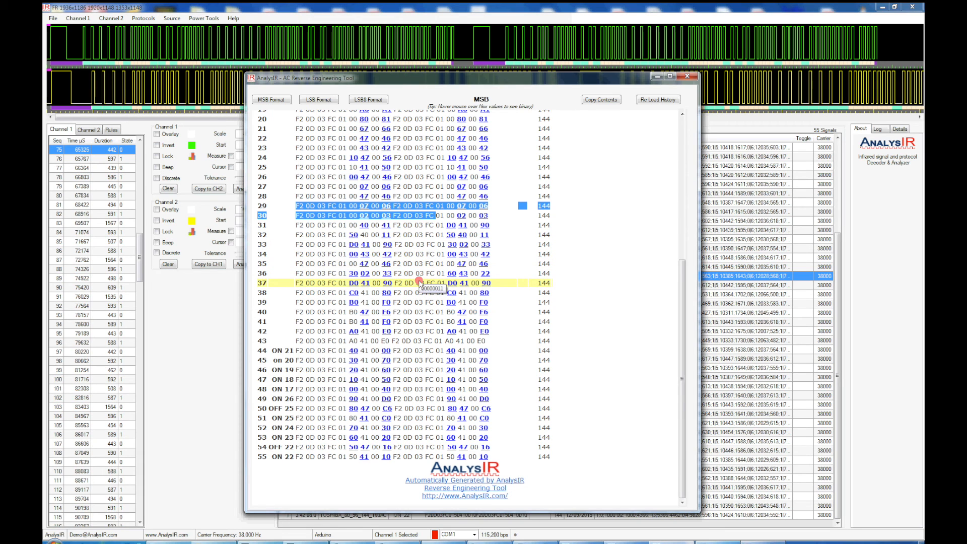
mouse_move(421, 282)
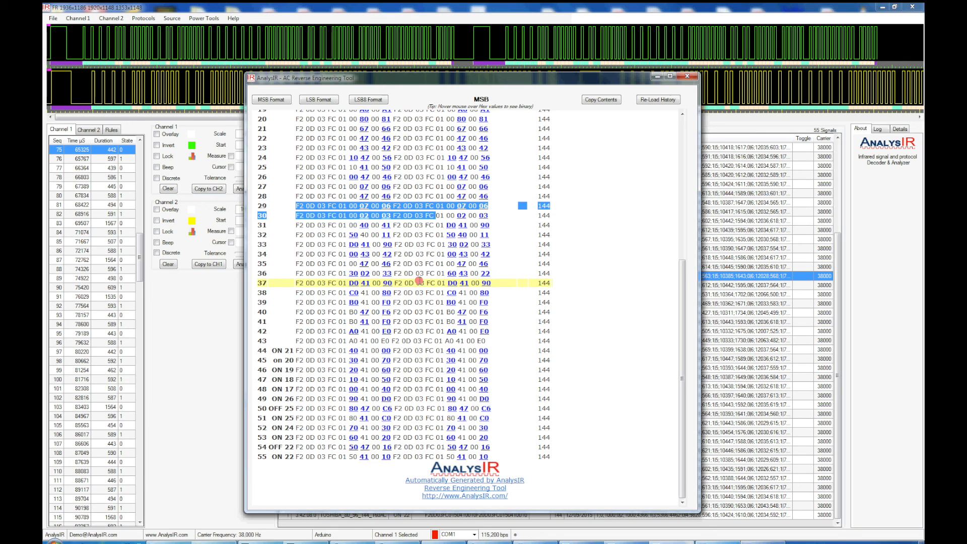
mouse_move(421, 283)
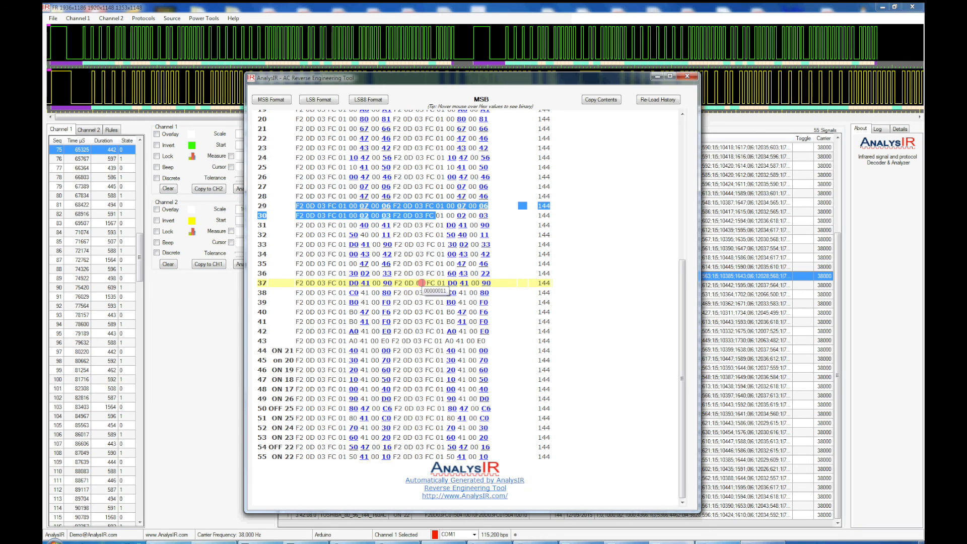